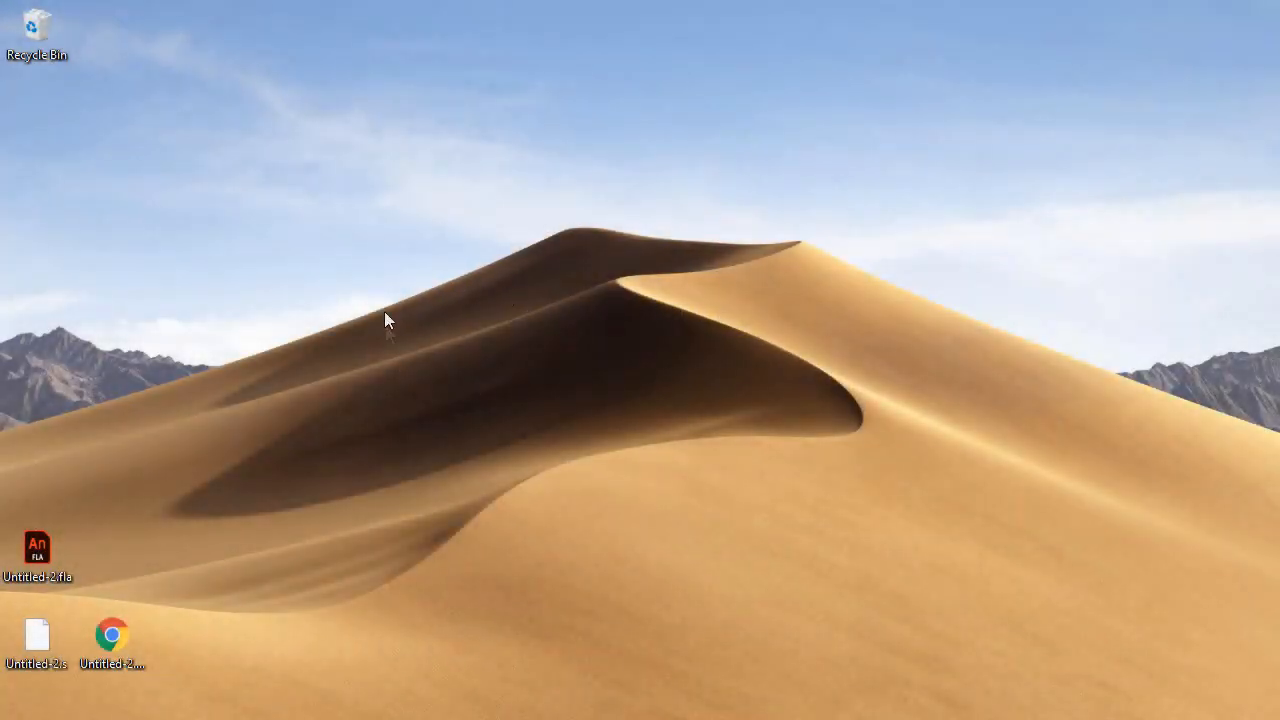
pyautogui.moveTo(614, 388)
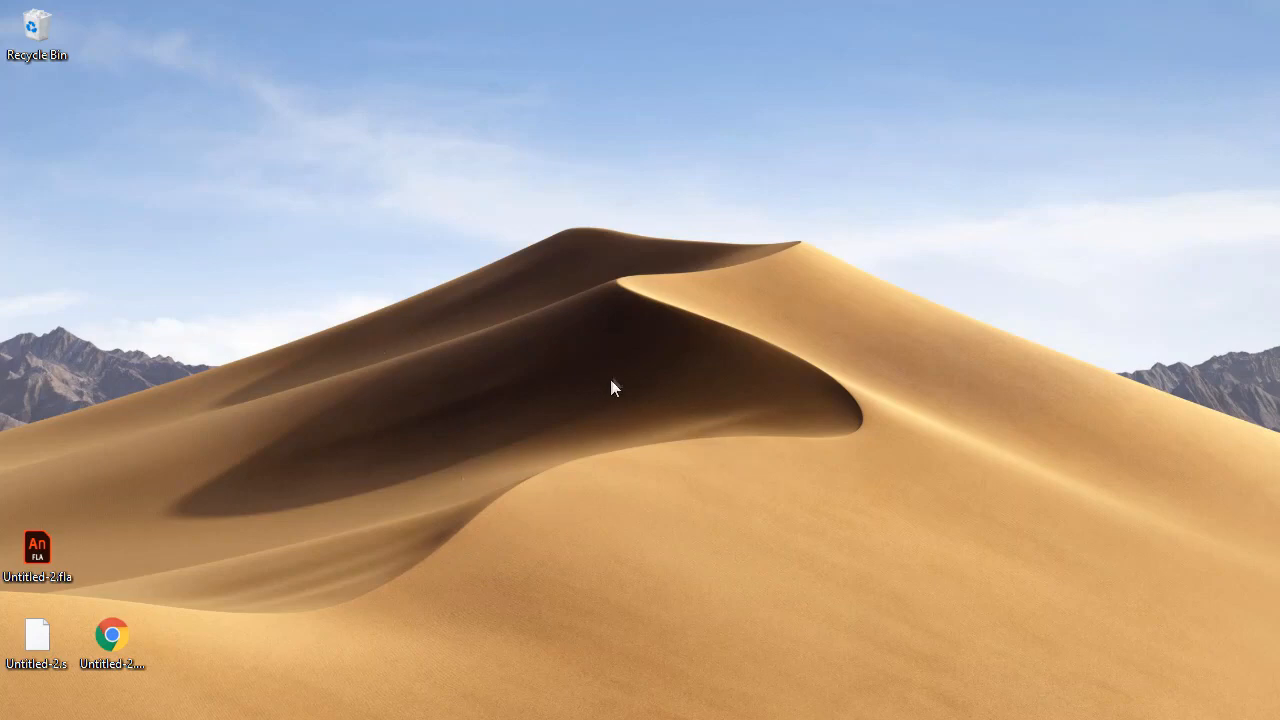
pyautogui.moveTo(480, 424)
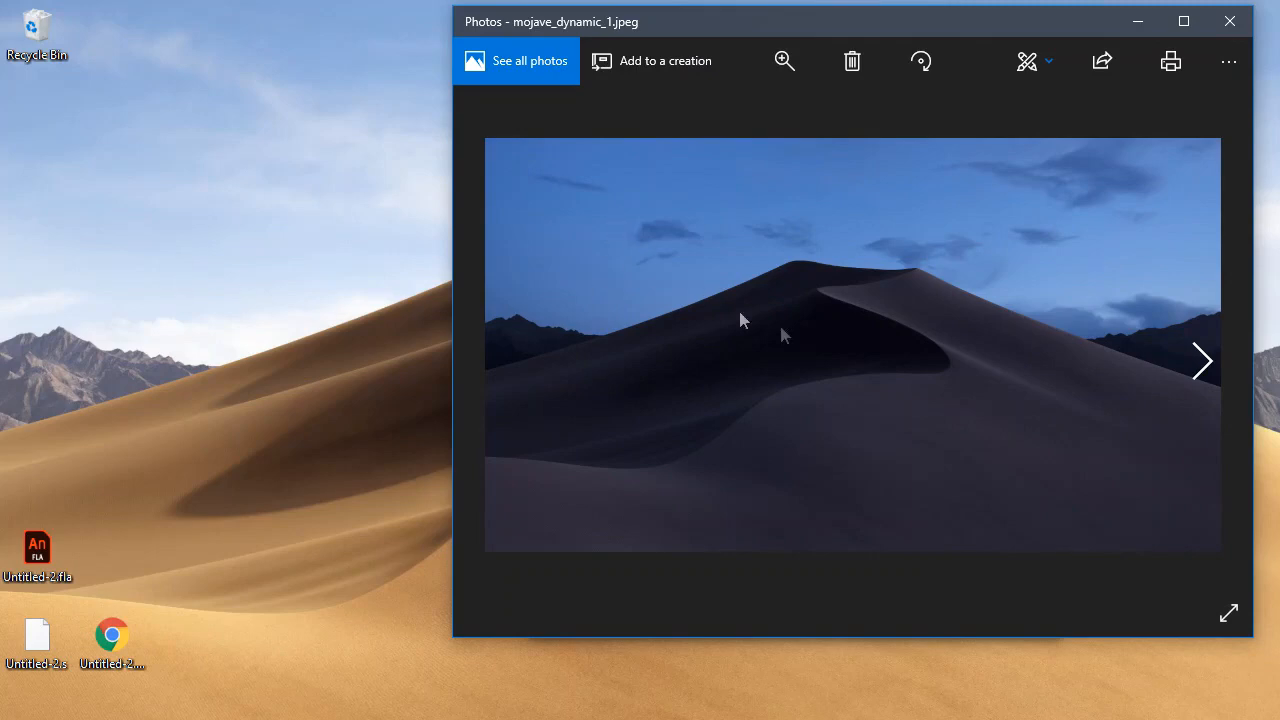
pyautogui.moveTo(796, 336)
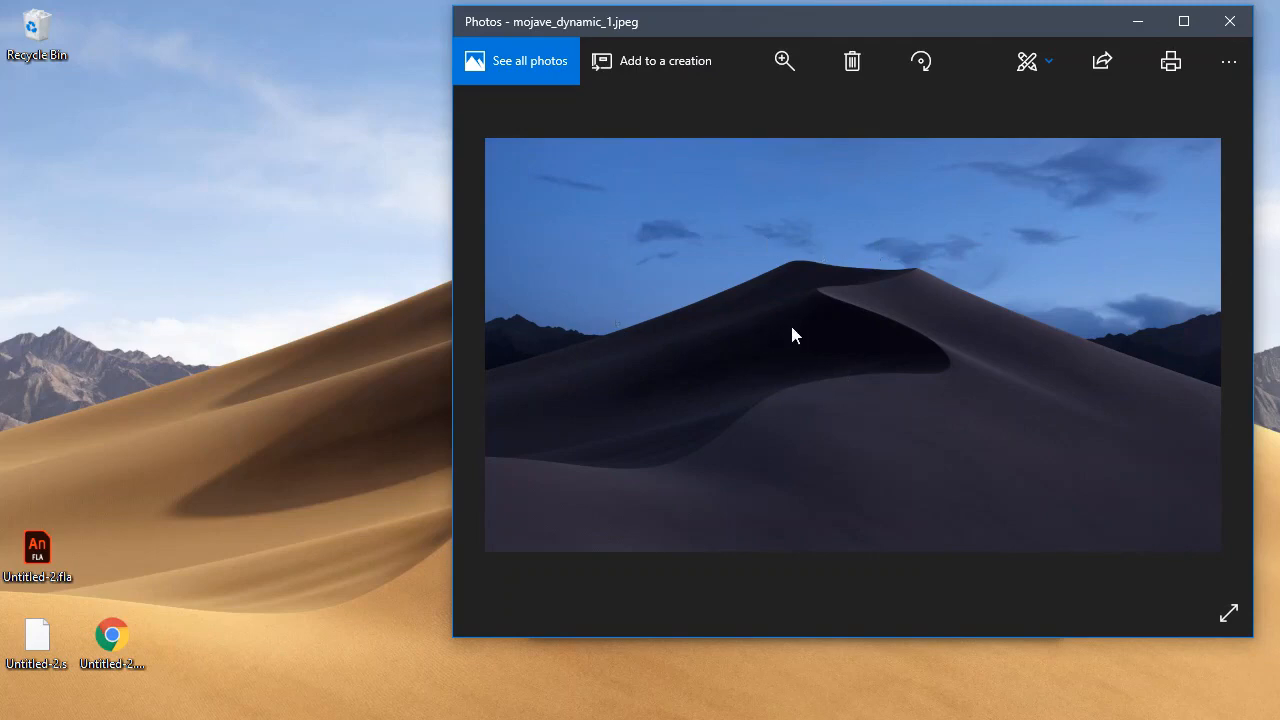
pyautogui.moveTo(620, 376)
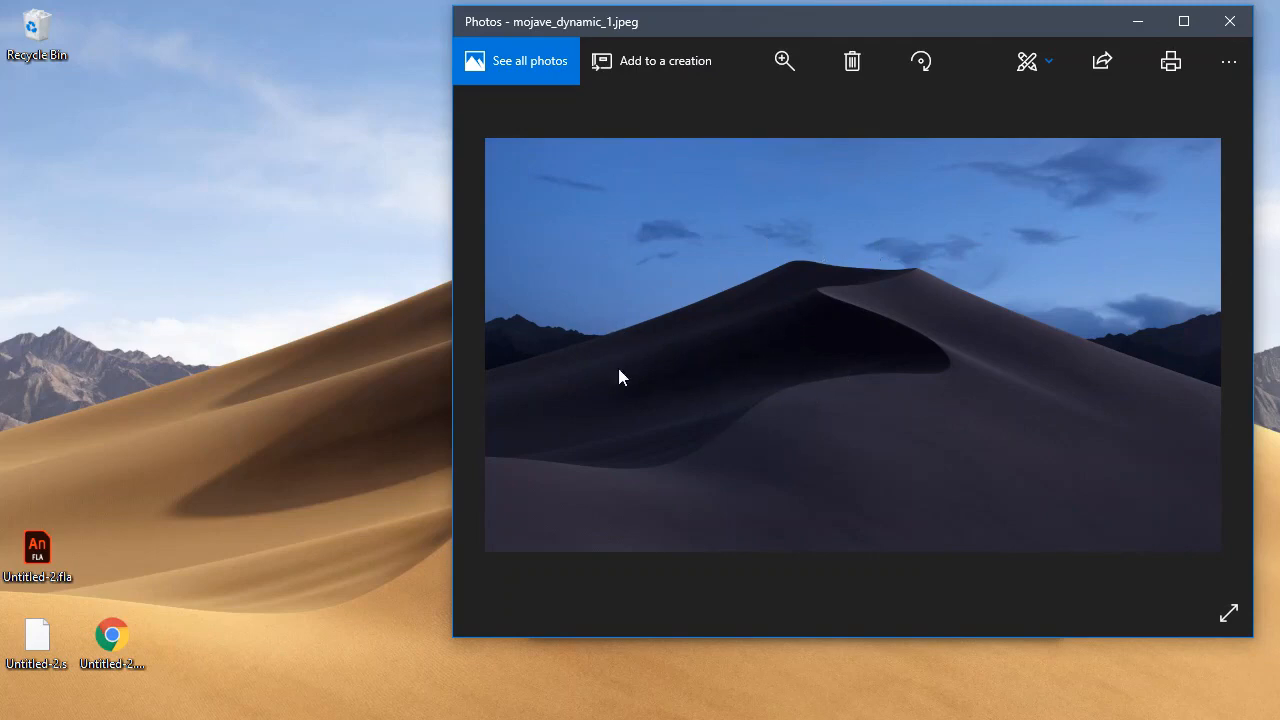
pyautogui.moveTo(790, 452)
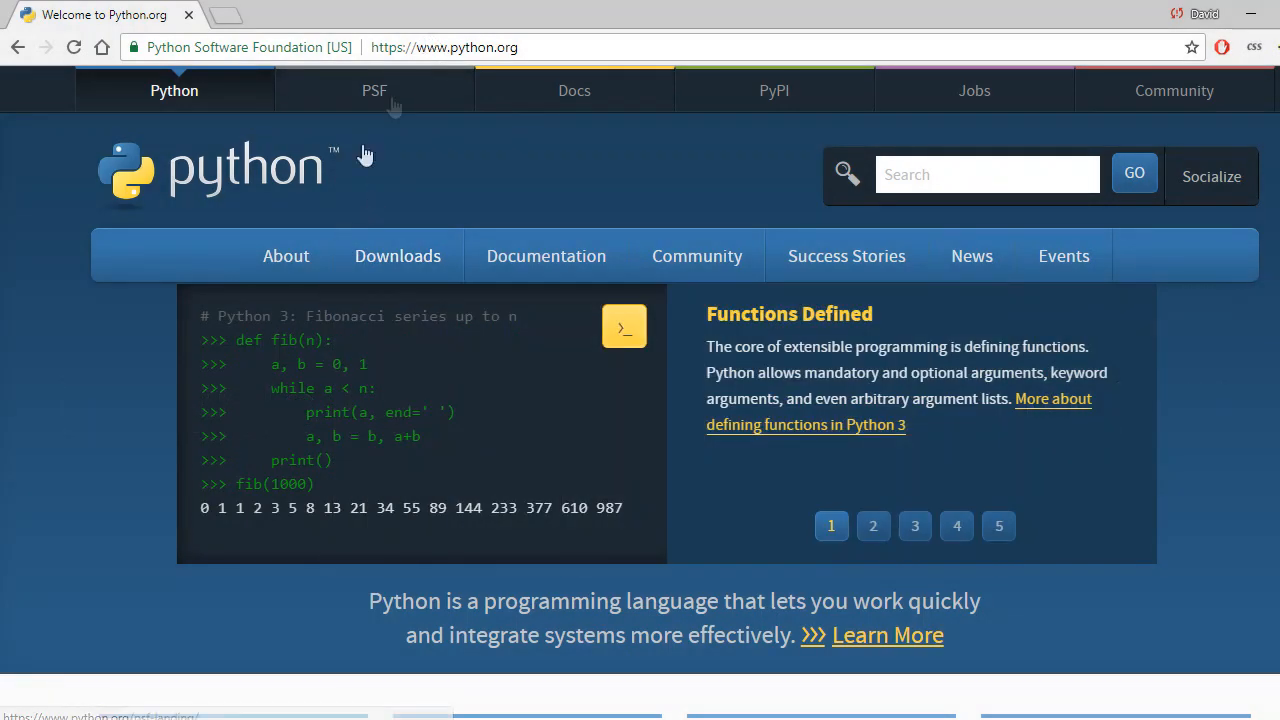
pyautogui.moveTo(636, 40)
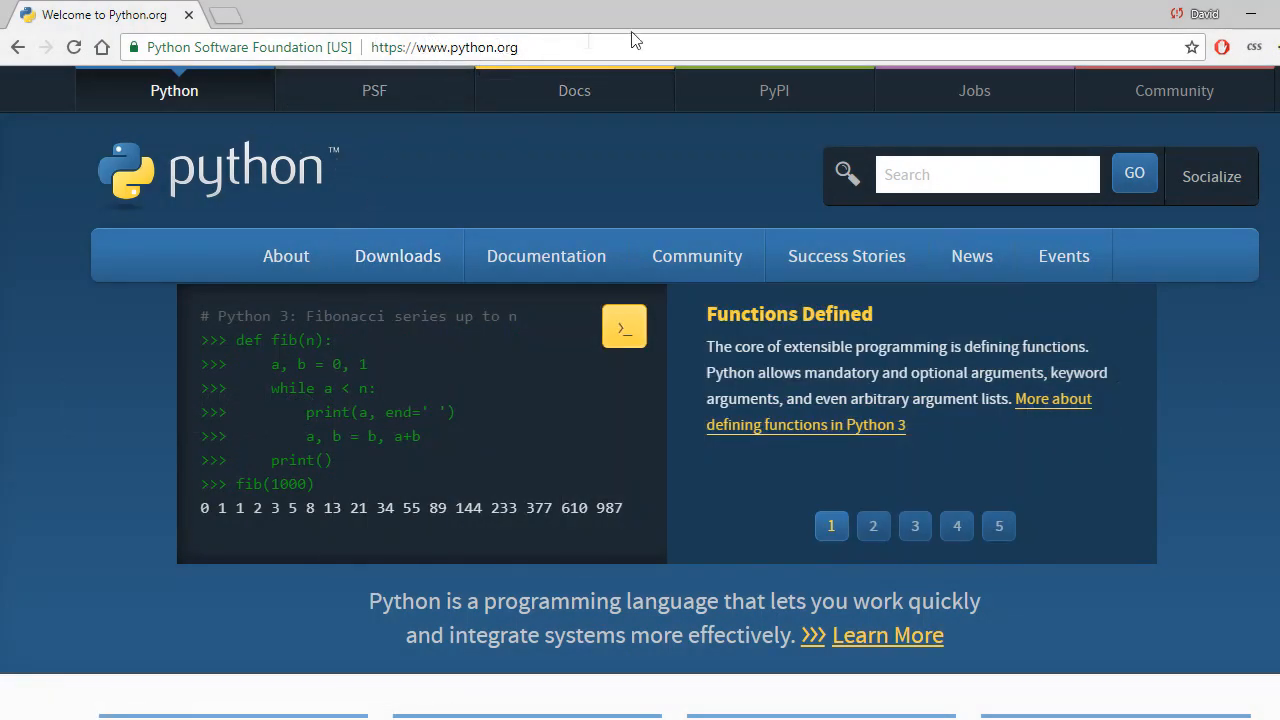
# From python.org Downloads, open the Python 2.7.15 release and scroll to its Windows MSI installers
pyautogui.click(914, 524)
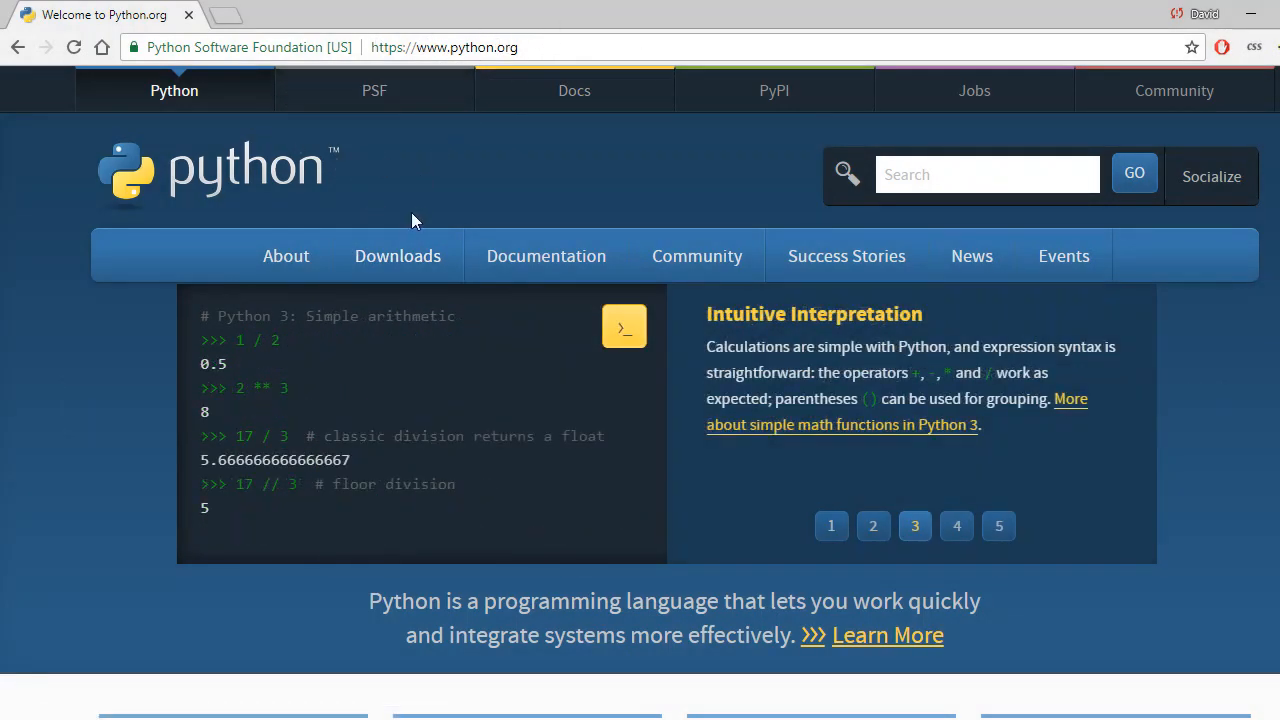
pyautogui.click(396, 256)
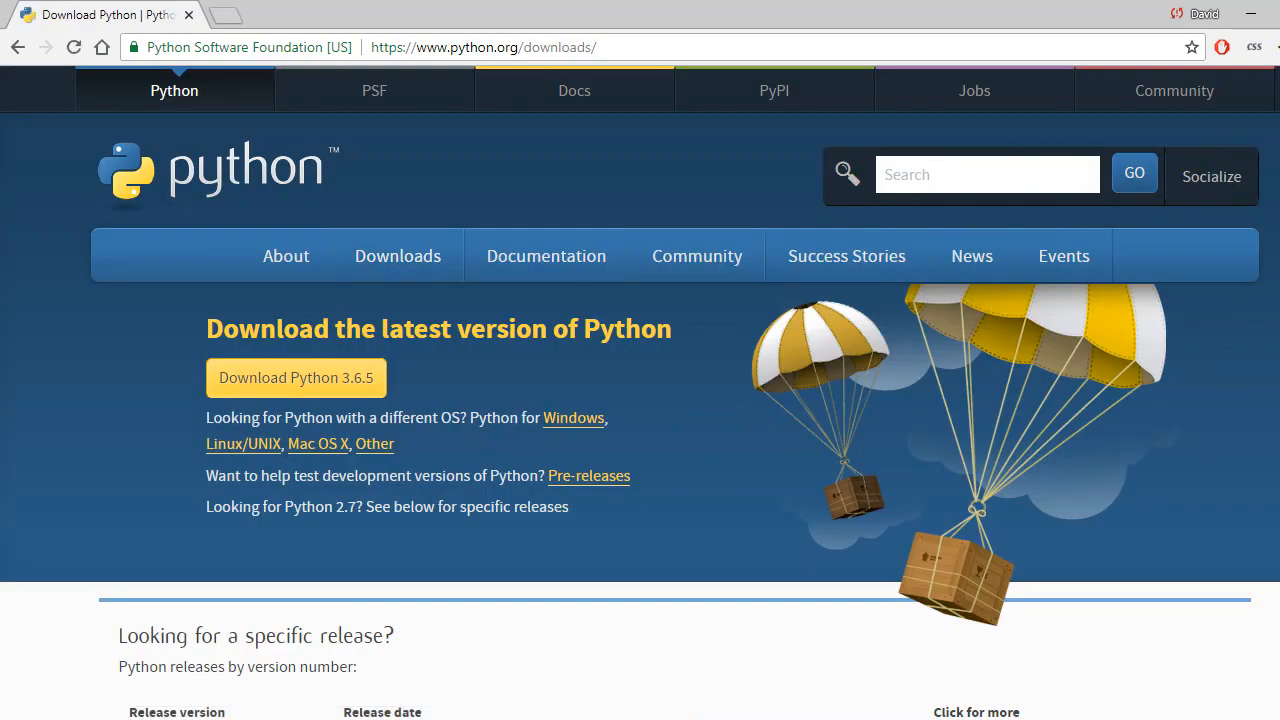
pyautogui.scroll(-3)
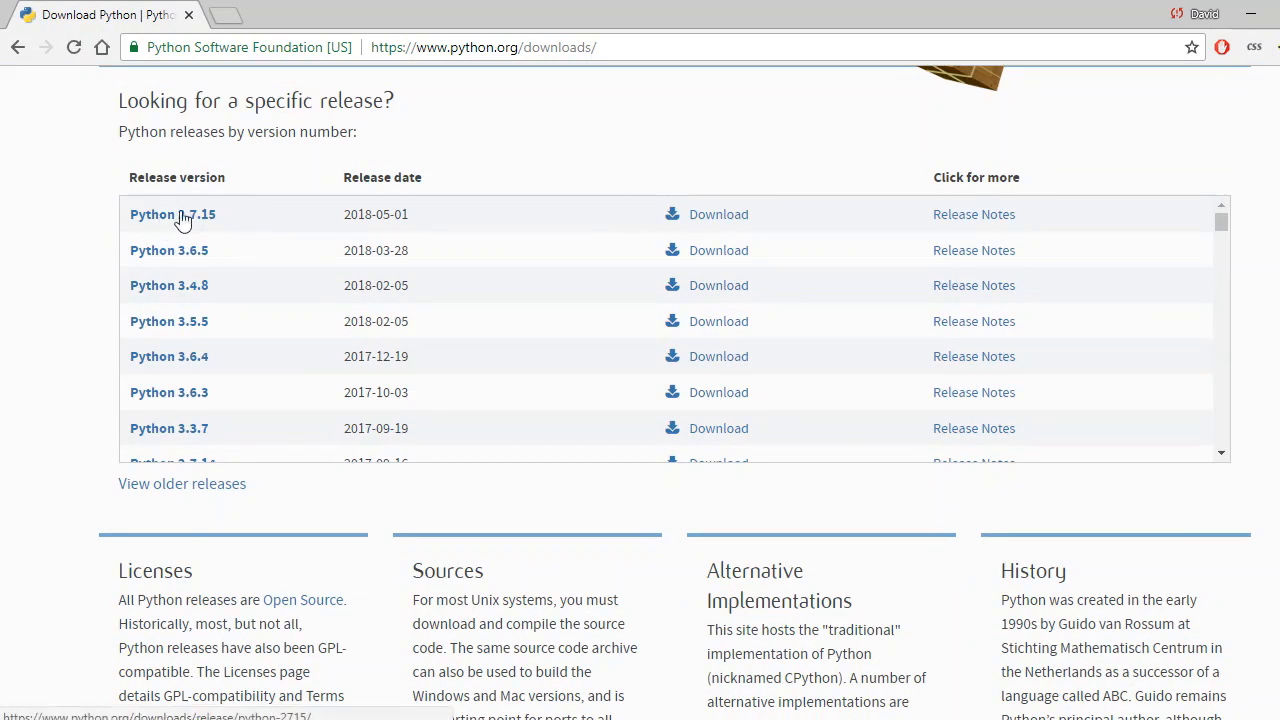
pyautogui.moveTo(678, 236)
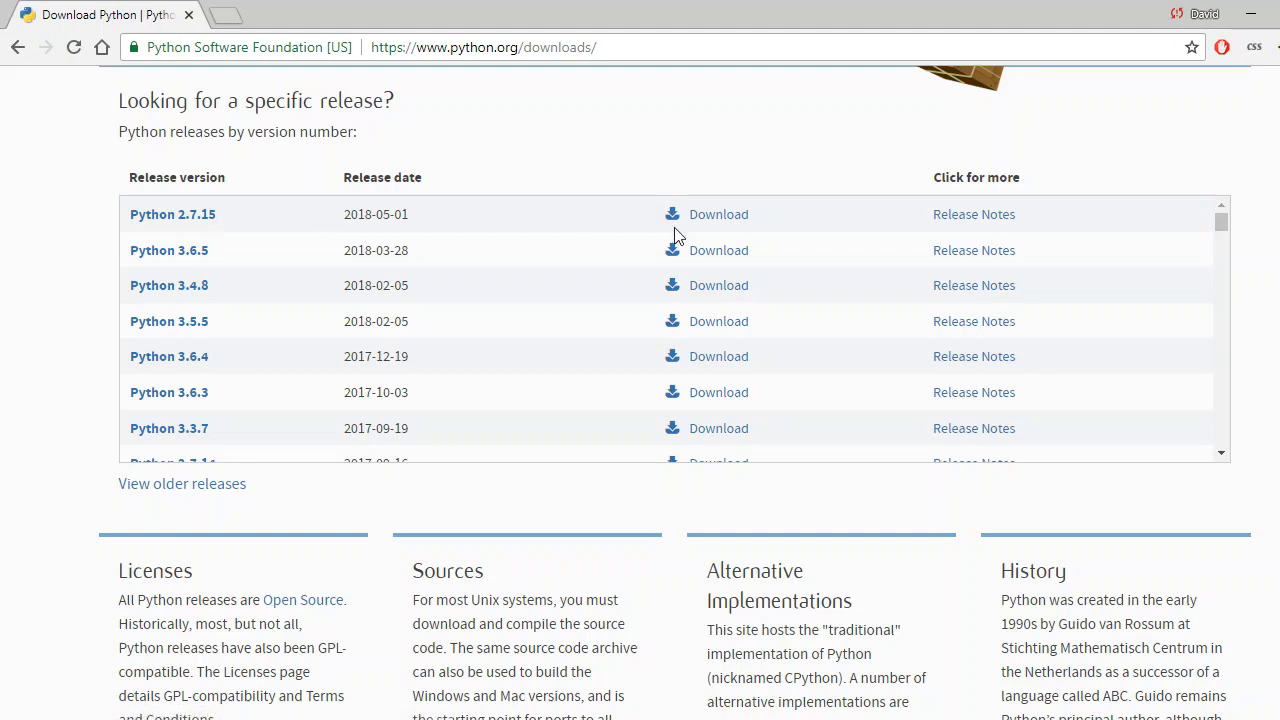
pyautogui.click(172, 214)
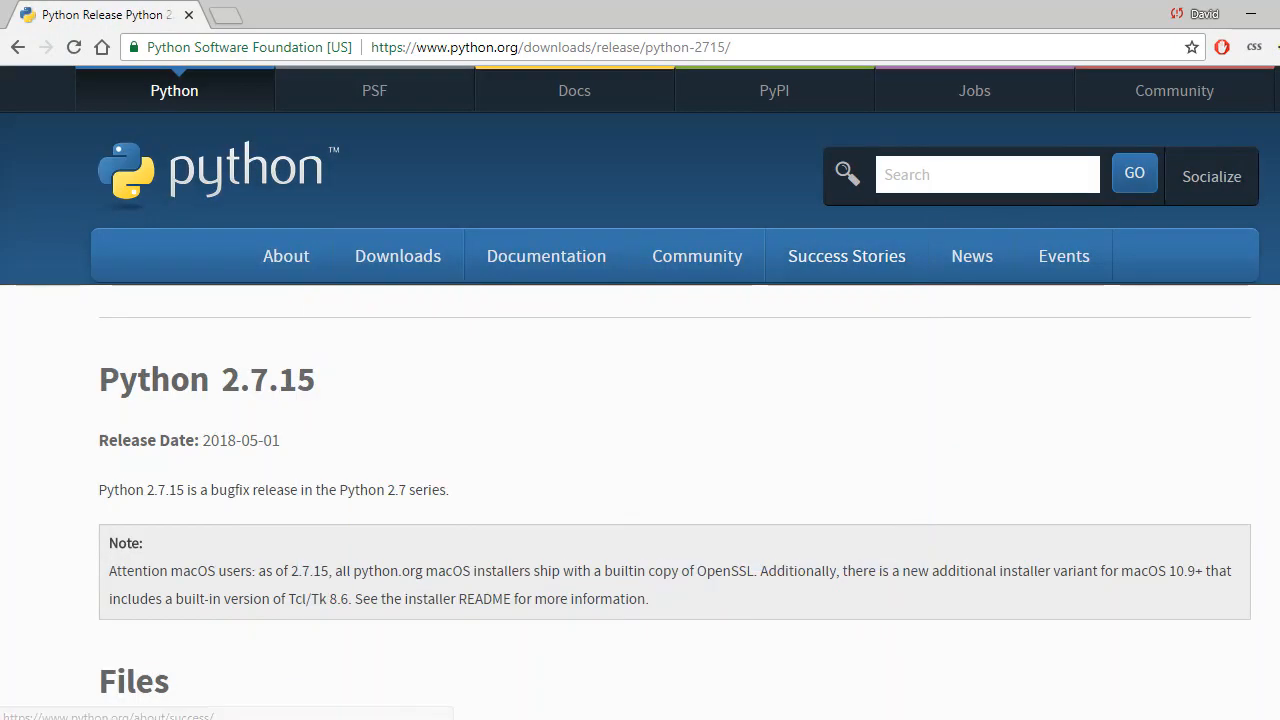
pyautogui.scroll(-3)
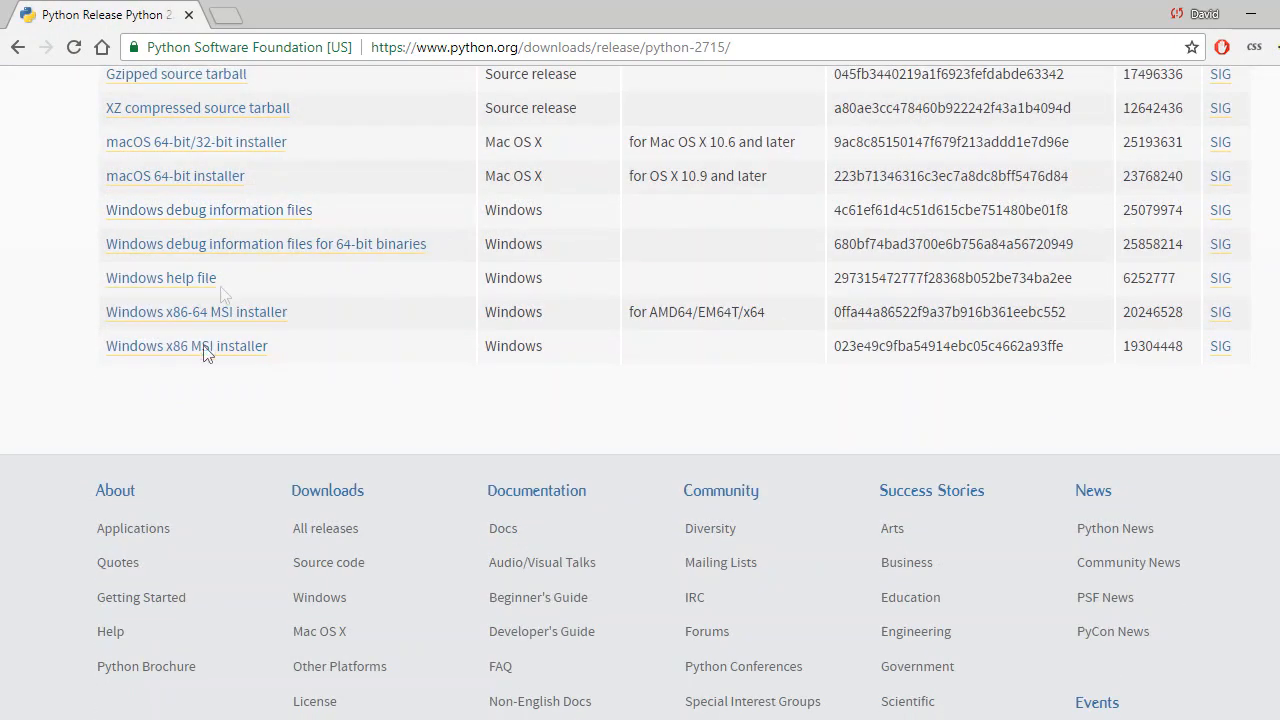
pyautogui.moveTo(308, 336)
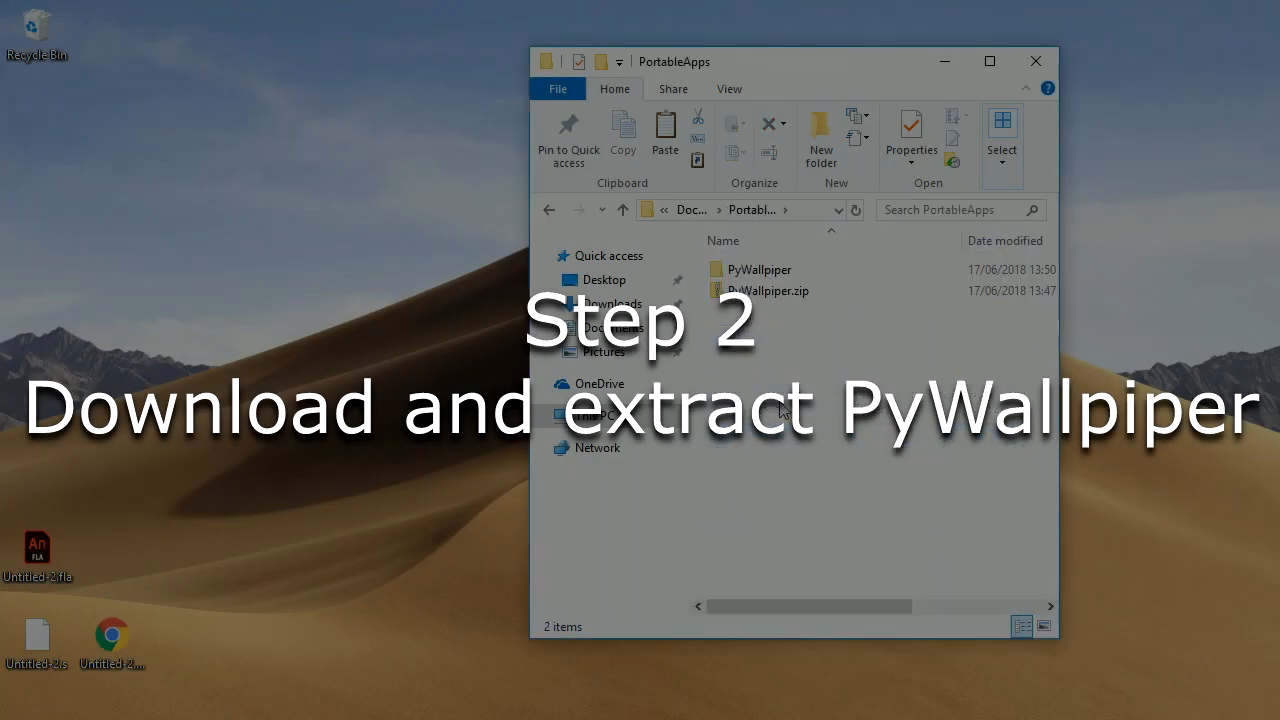
pyautogui.moveTo(824, 350)
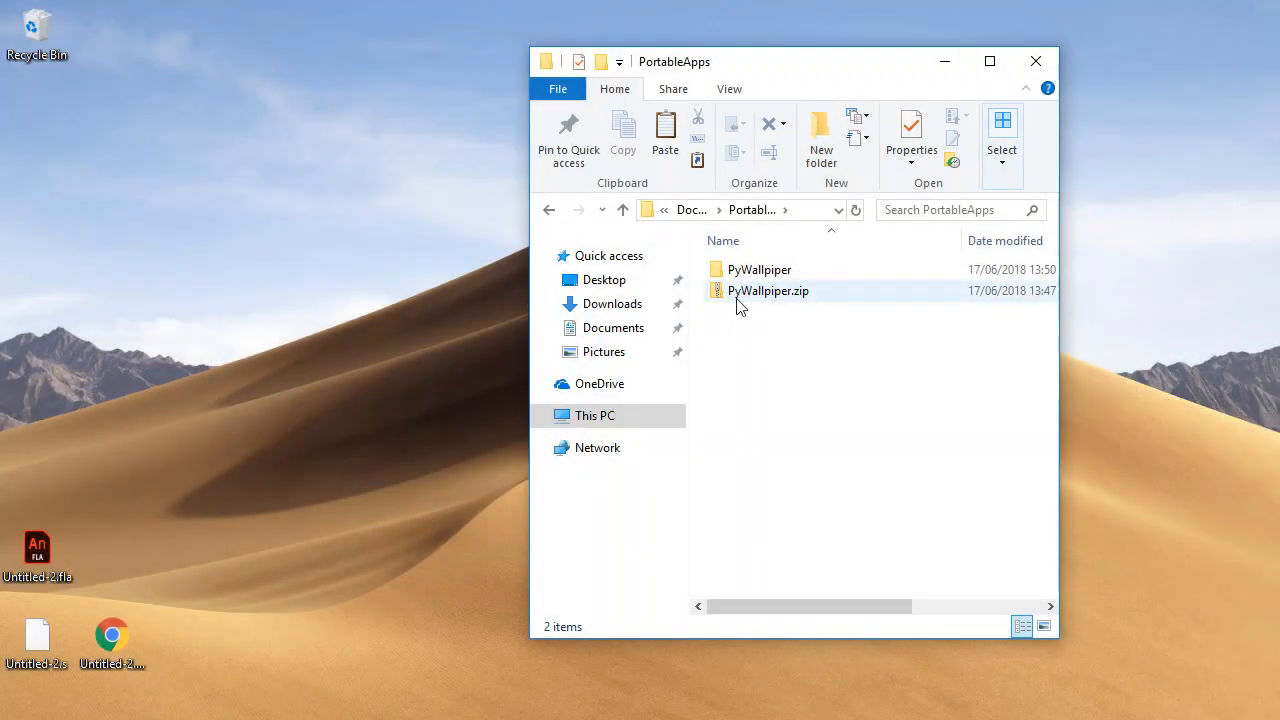
# Extract PyWallpiper.zip with Extract All into the default PyWallpiper folder
pyautogui.click(768, 290)
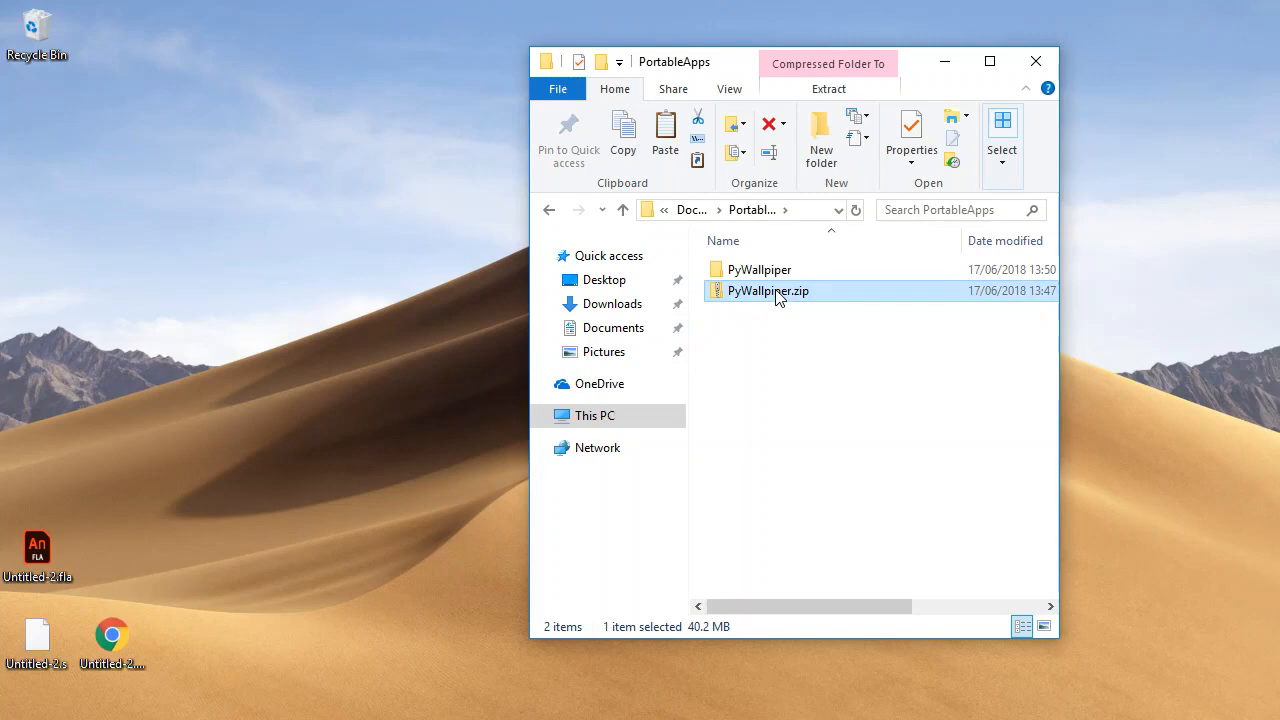
pyautogui.rightClick(768, 290)
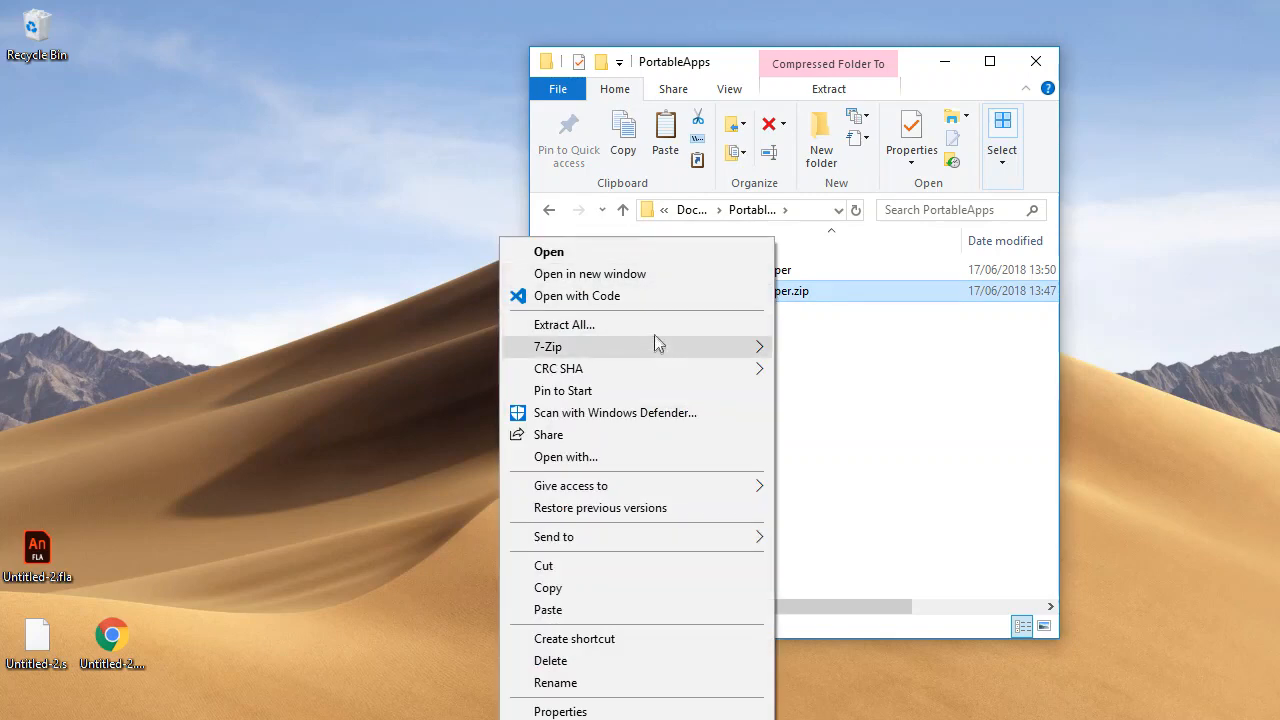
pyautogui.click(564, 324)
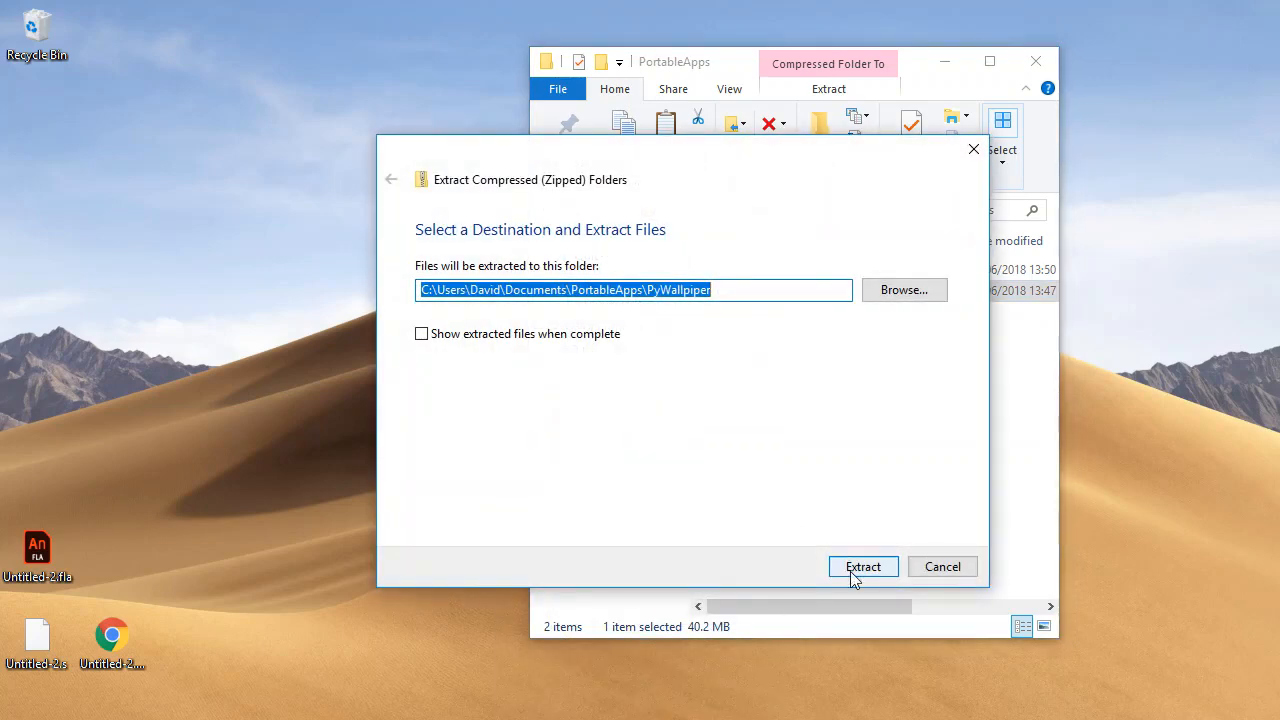
pyautogui.click(862, 566)
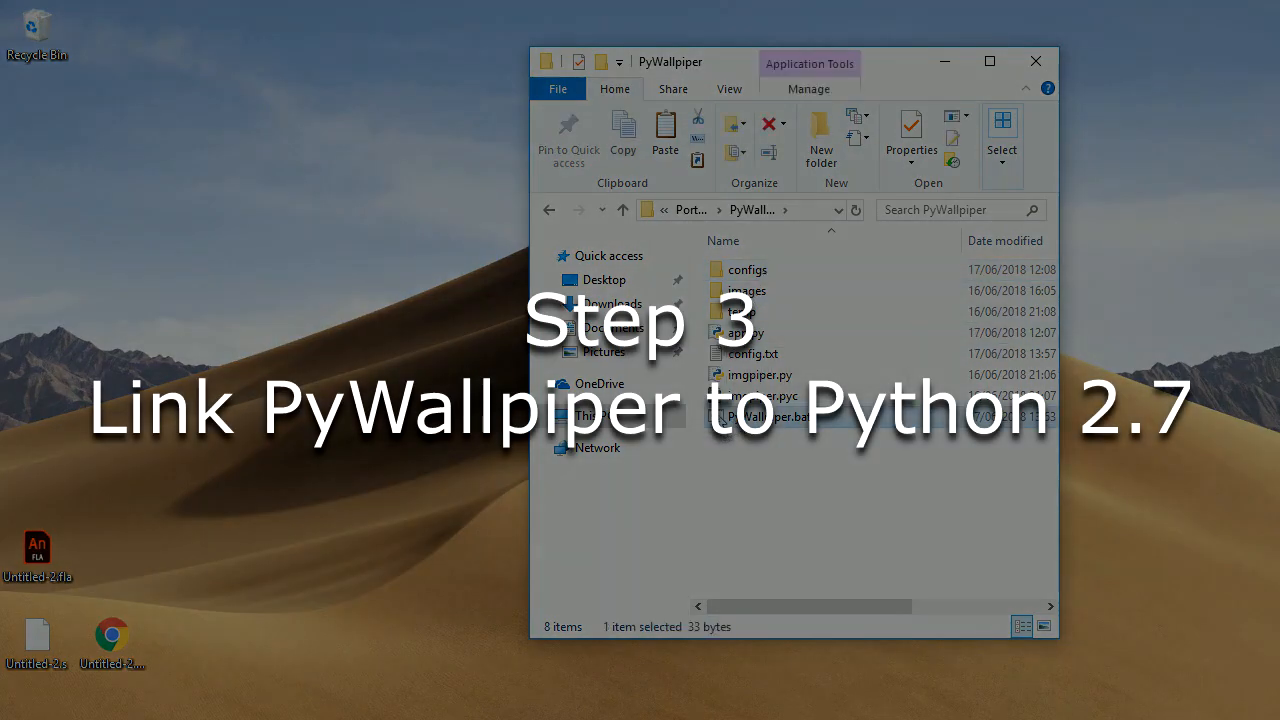
# Edit PyWallpiper.bat so its command reads start C:\python27\pythonw2 app.py and save it
pyautogui.rightClick(796, 416)
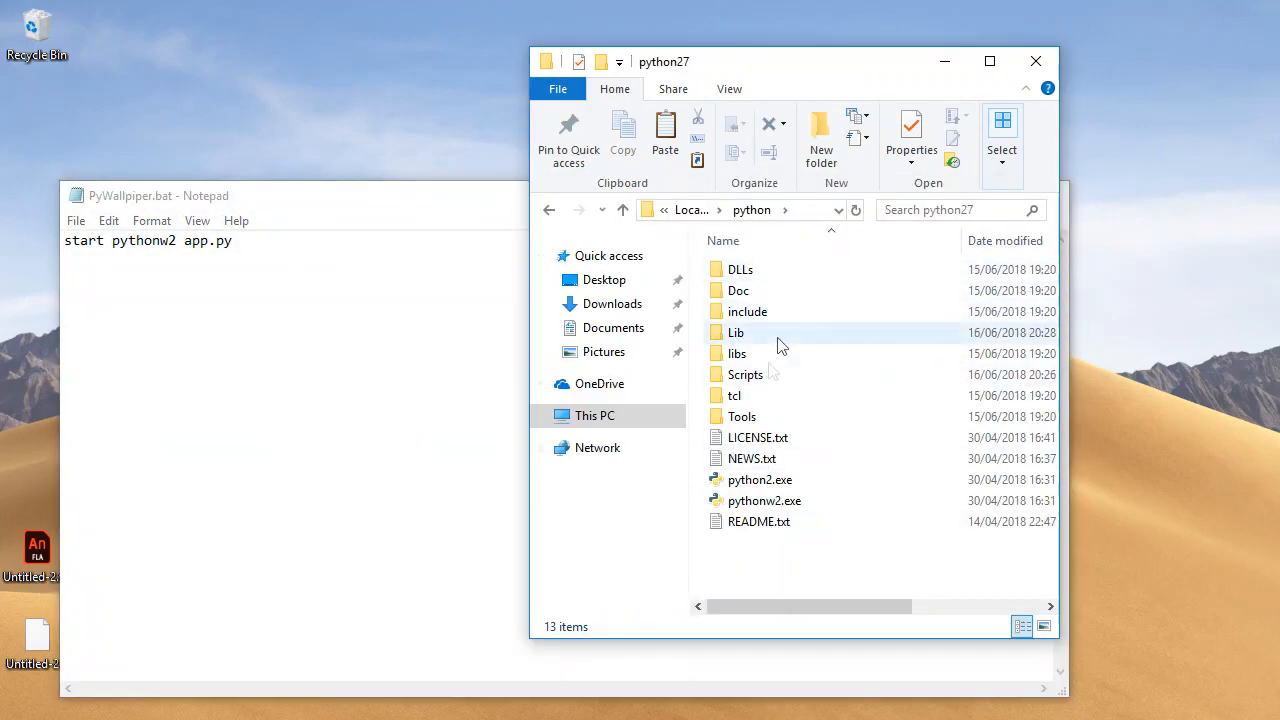
pyautogui.click(740, 210)
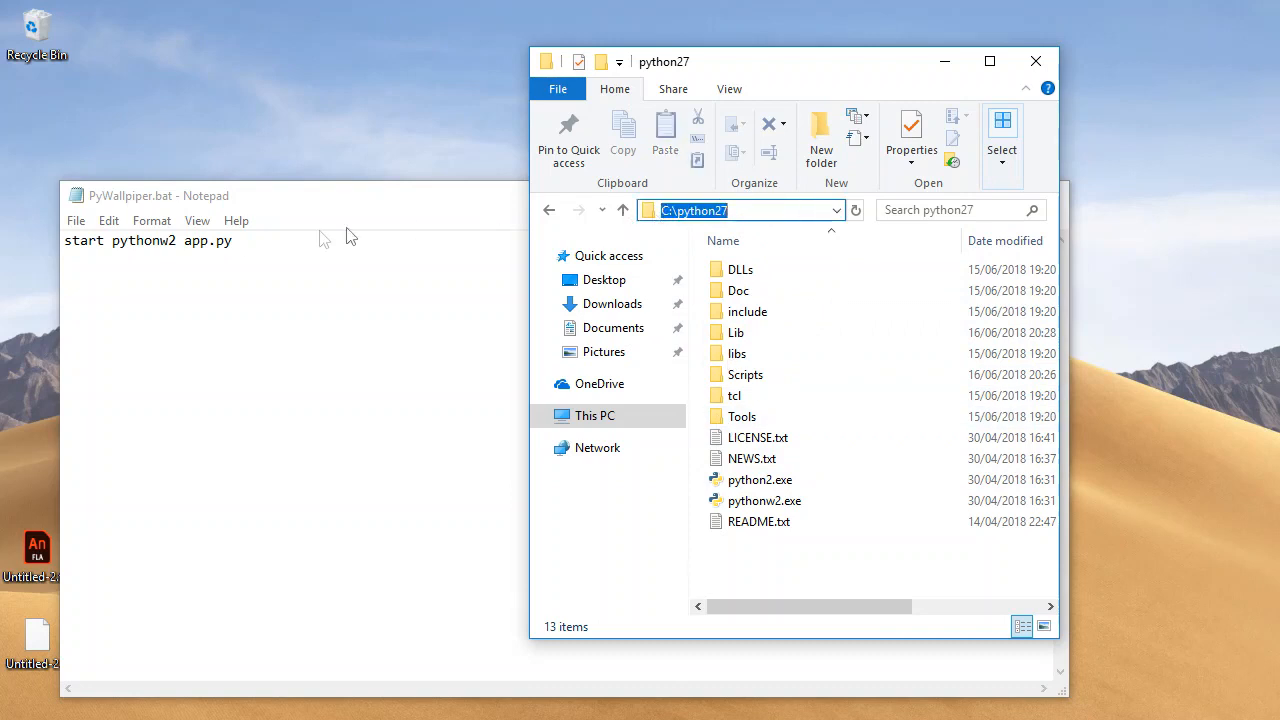
pyautogui.doubleClick(144, 240)
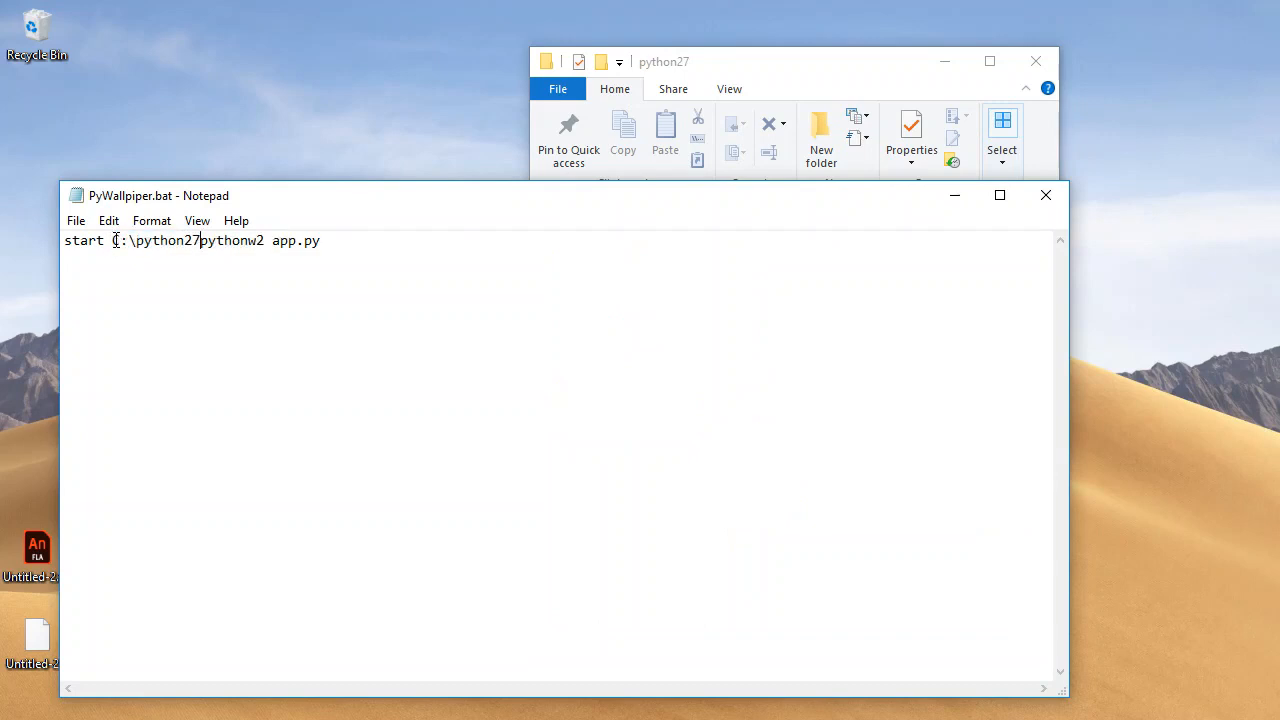
pyautogui.write('\\')
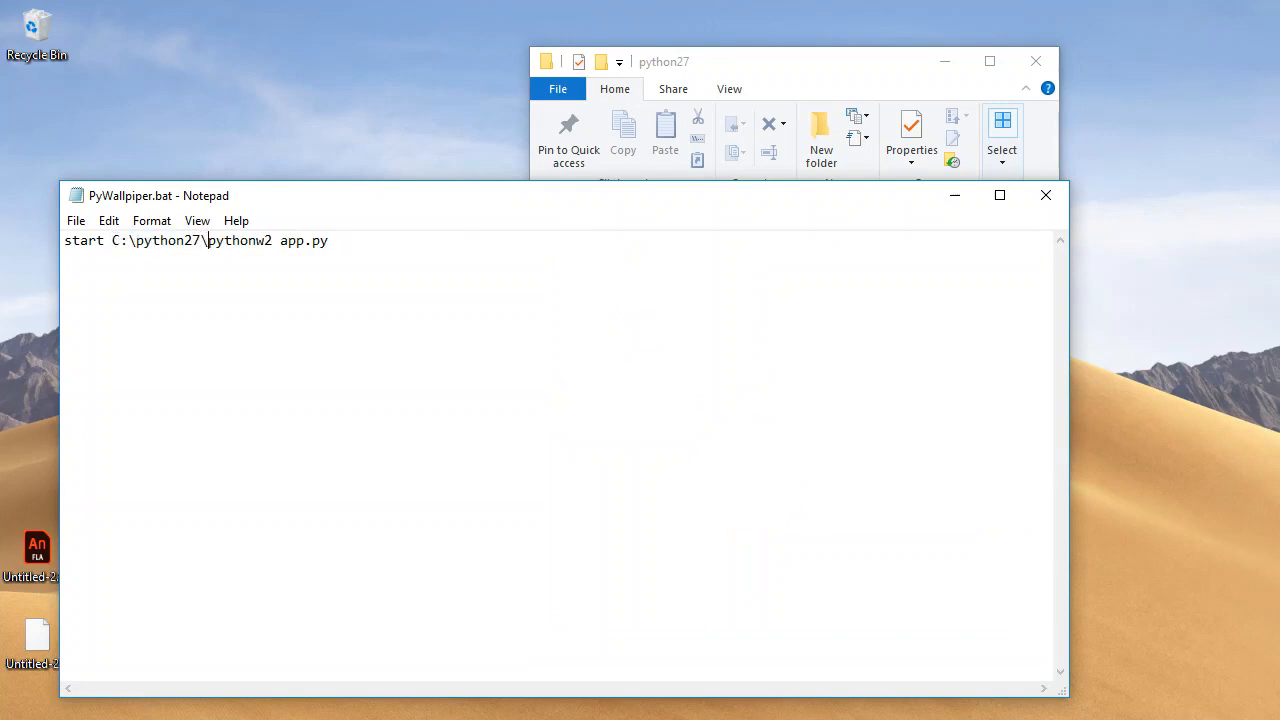
pyautogui.click(76, 220)
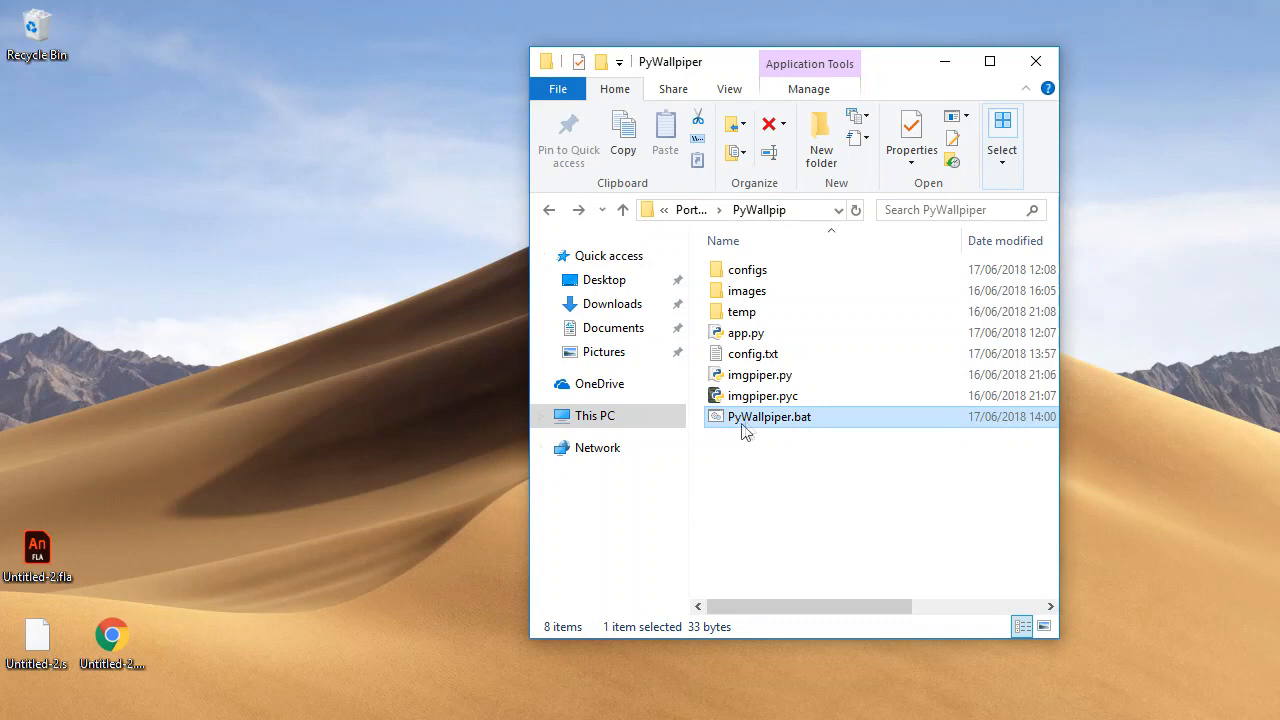
# Copy PyWallpiper.bat and open the Startup folder via Win+R shell:startup
pyautogui.rightClick(768, 416)
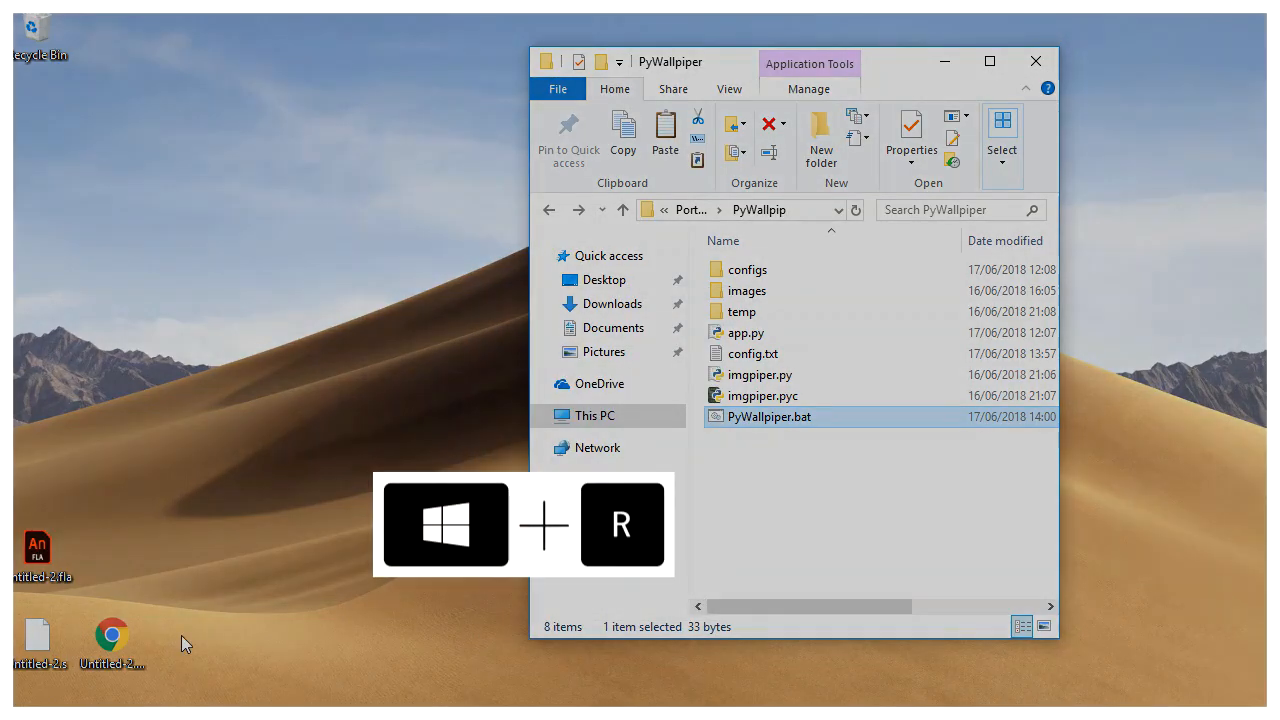
pyautogui.press('Win+r')
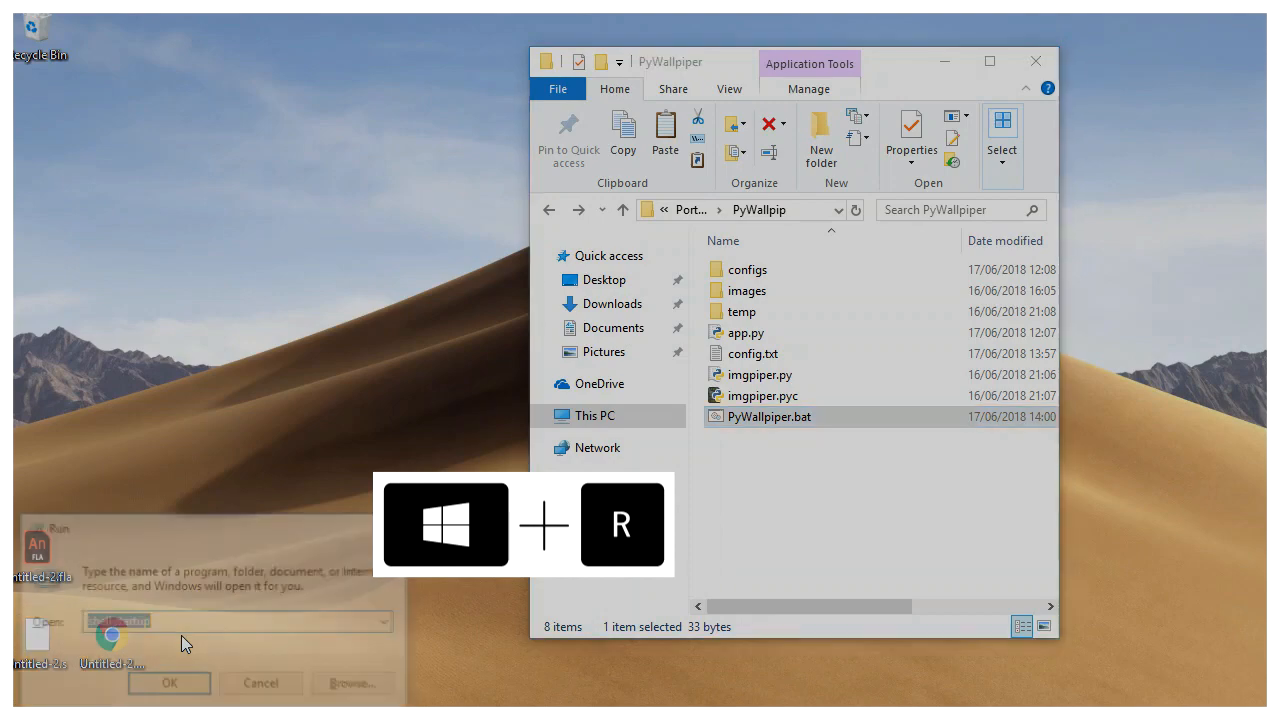
pyautogui.write('shell:startup')
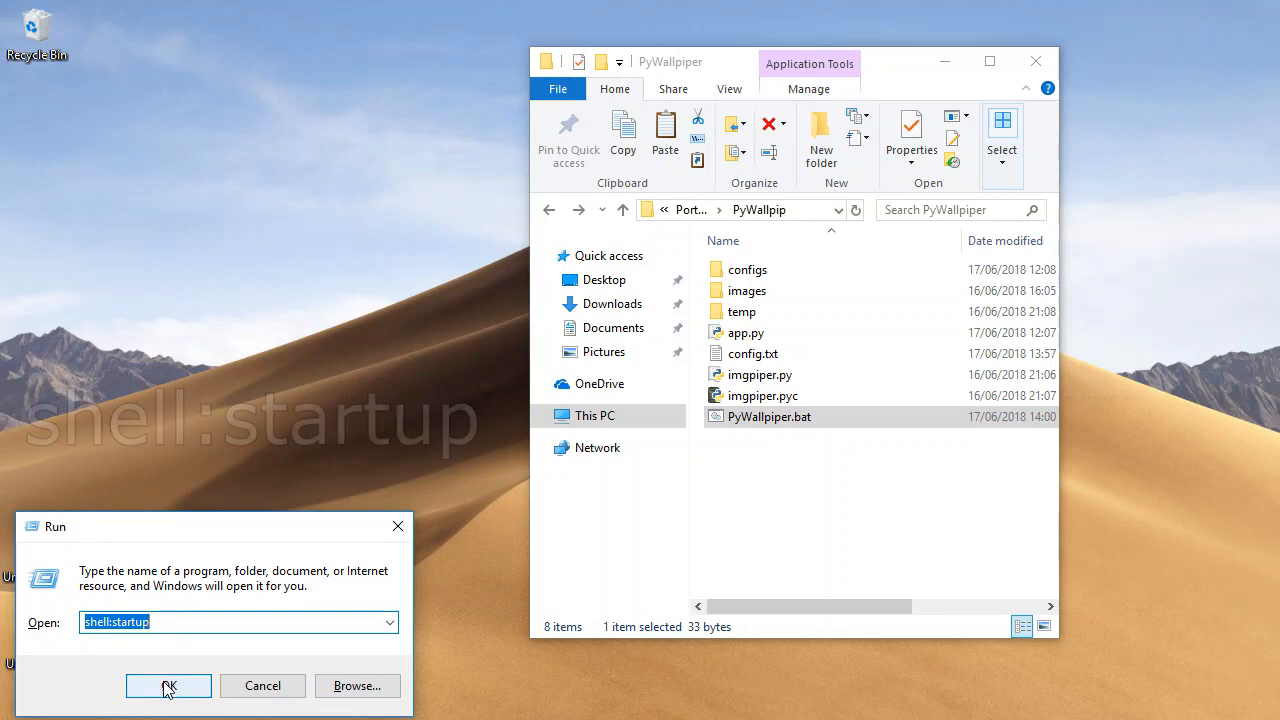
pyautogui.click(168, 686)
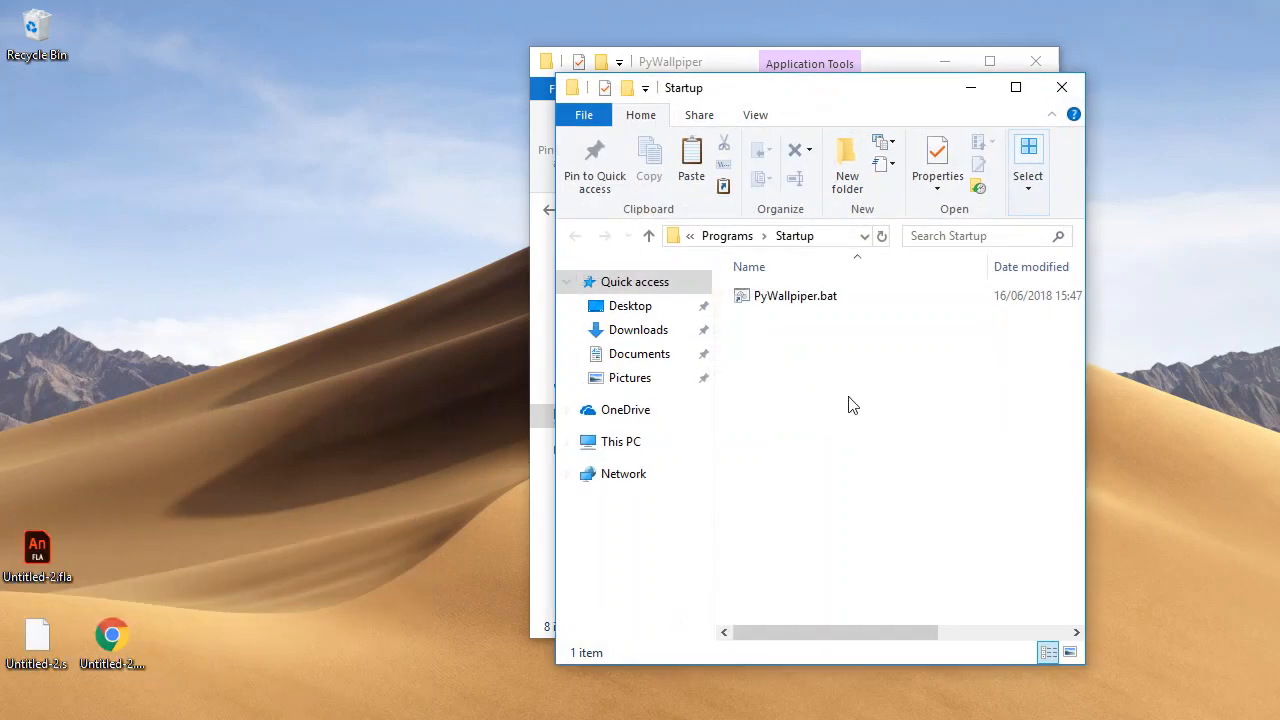
# Paste a PyWallpiper.bat shortcut into the Startup folder and close that window
pyautogui.rightClick(852, 404)
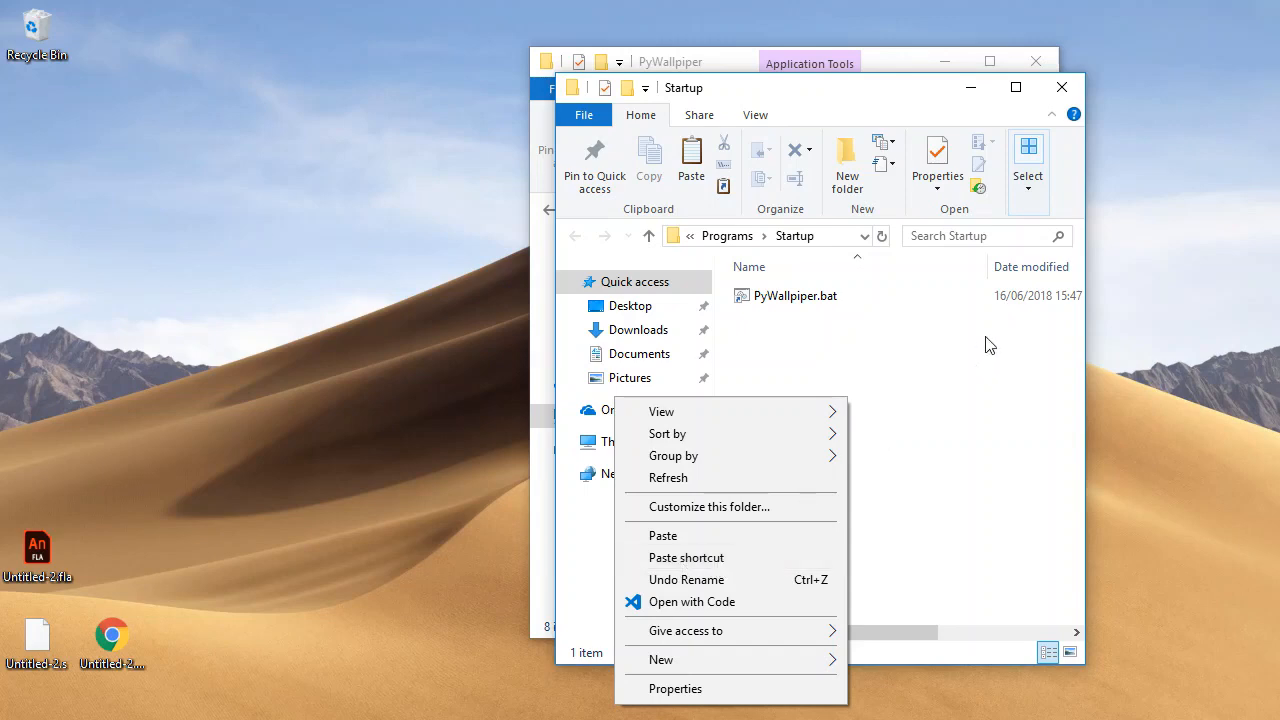
pyautogui.click(778, 336)
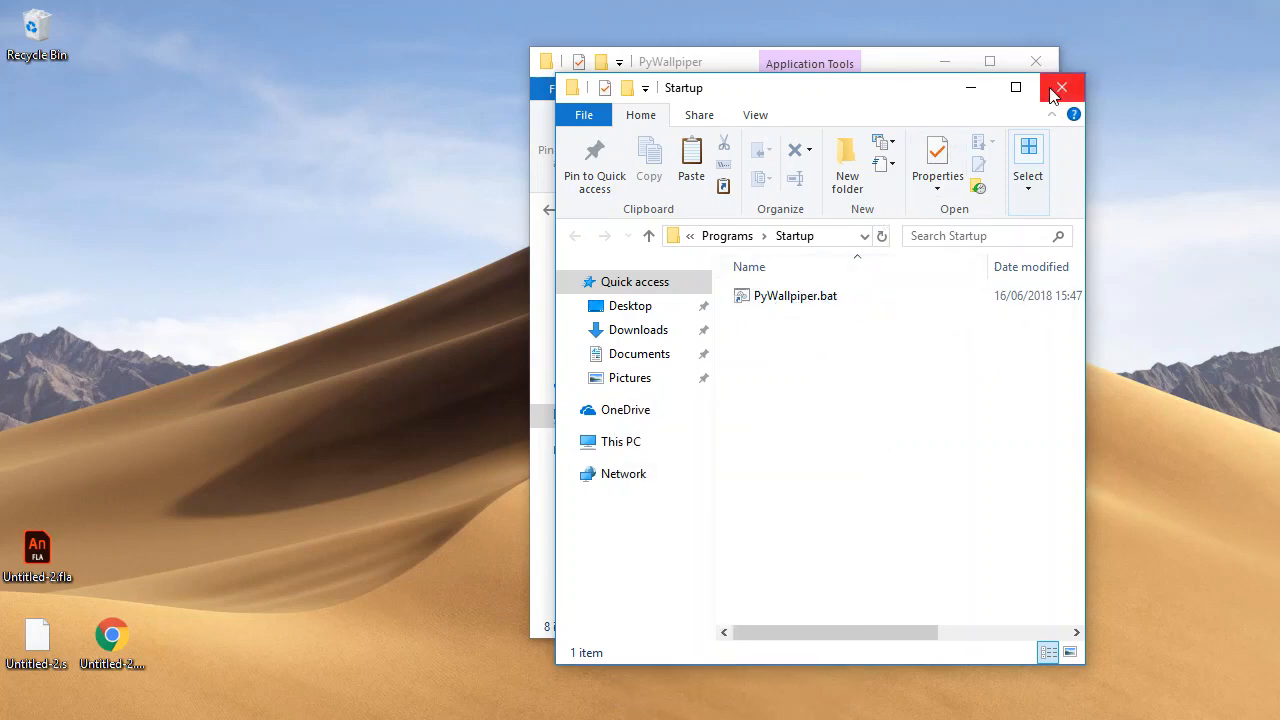
pyautogui.click(1062, 88)
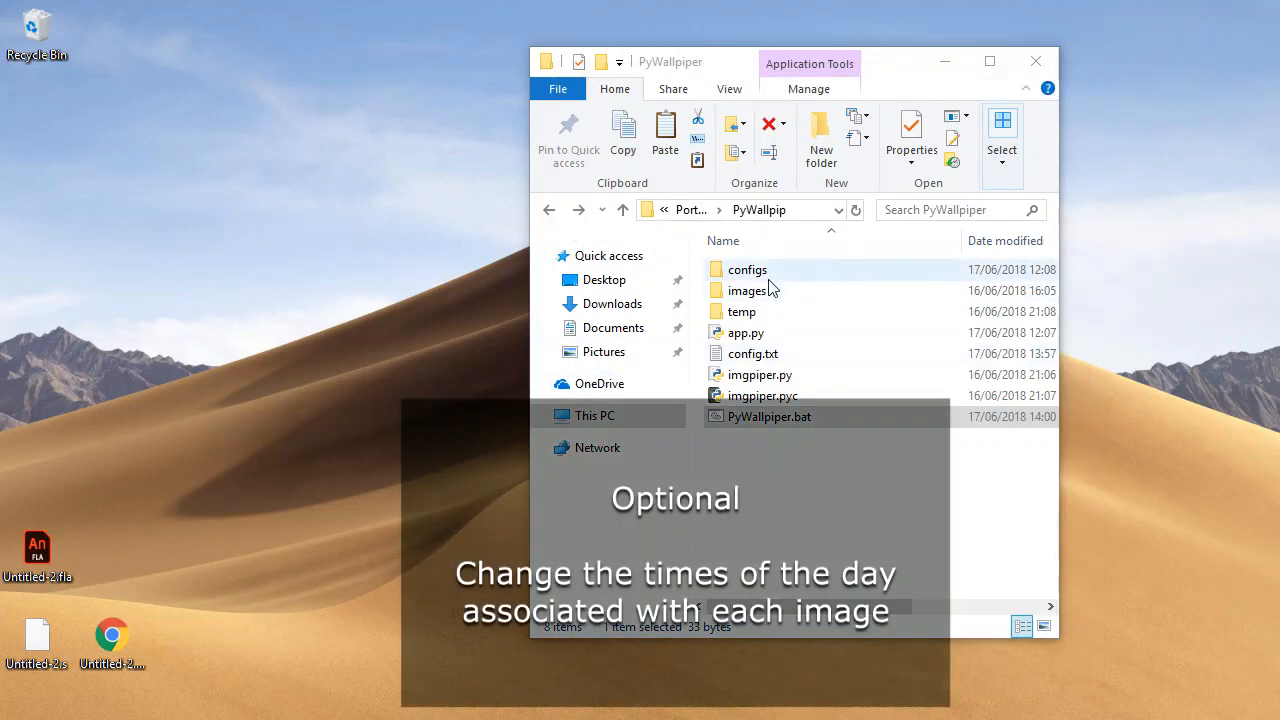
pyautogui.moveTo(756, 272)
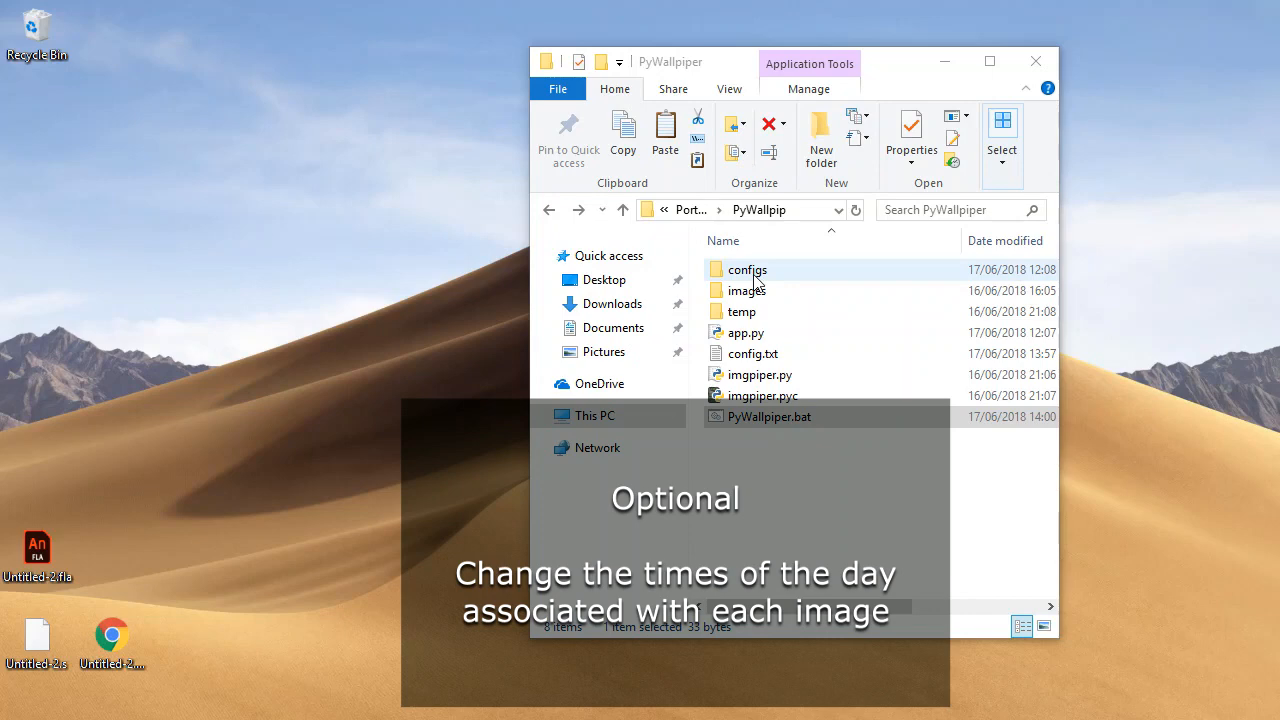
pyautogui.doubleClick(748, 268)
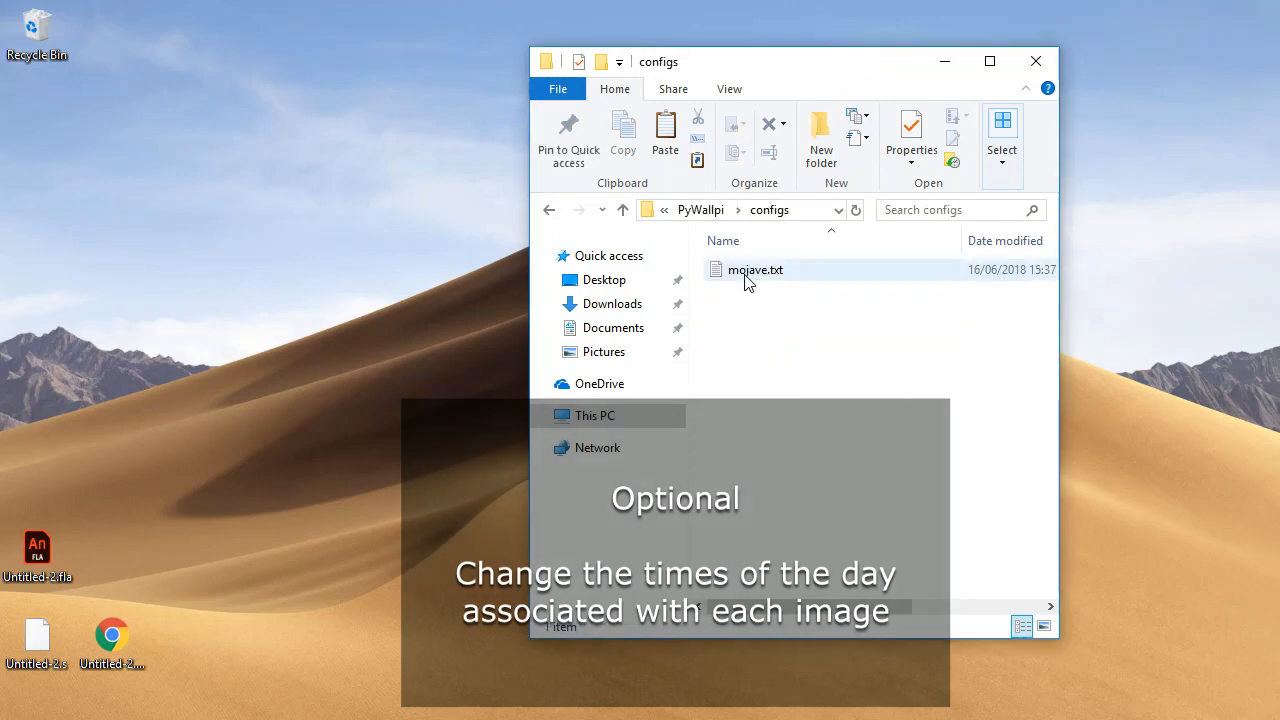
pyautogui.doubleClick(756, 268)
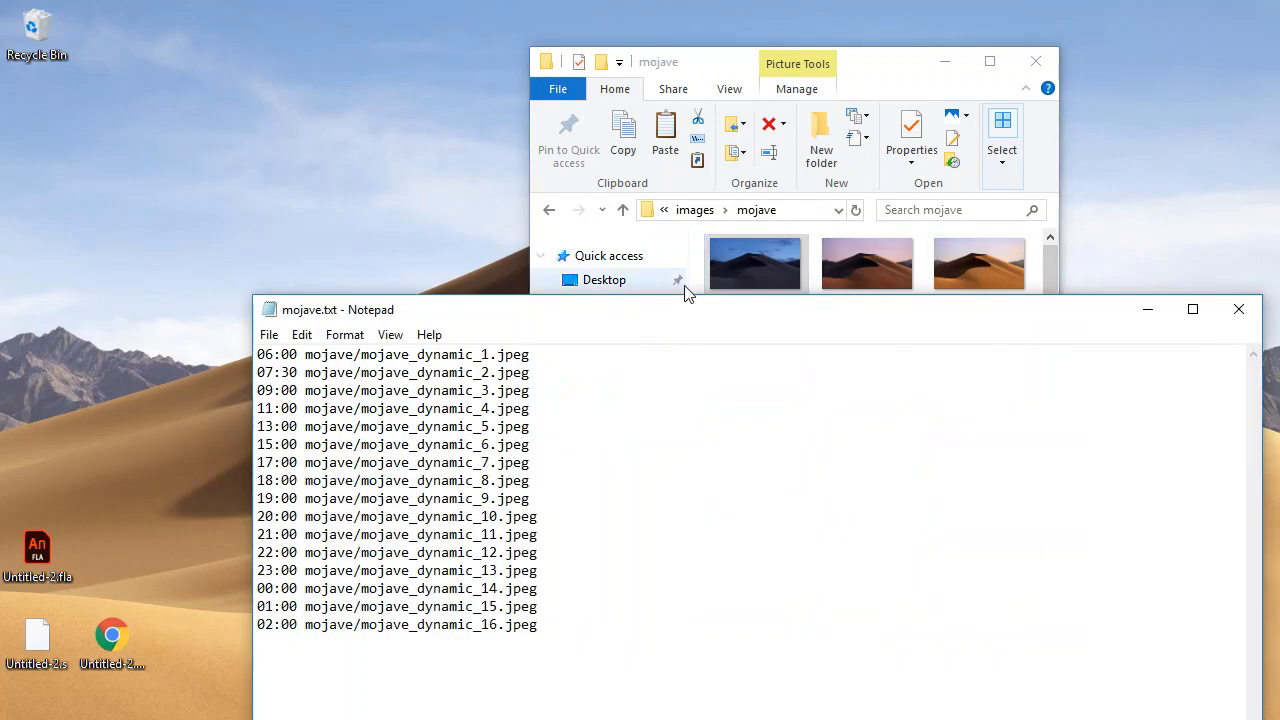
pyautogui.click(756, 264)
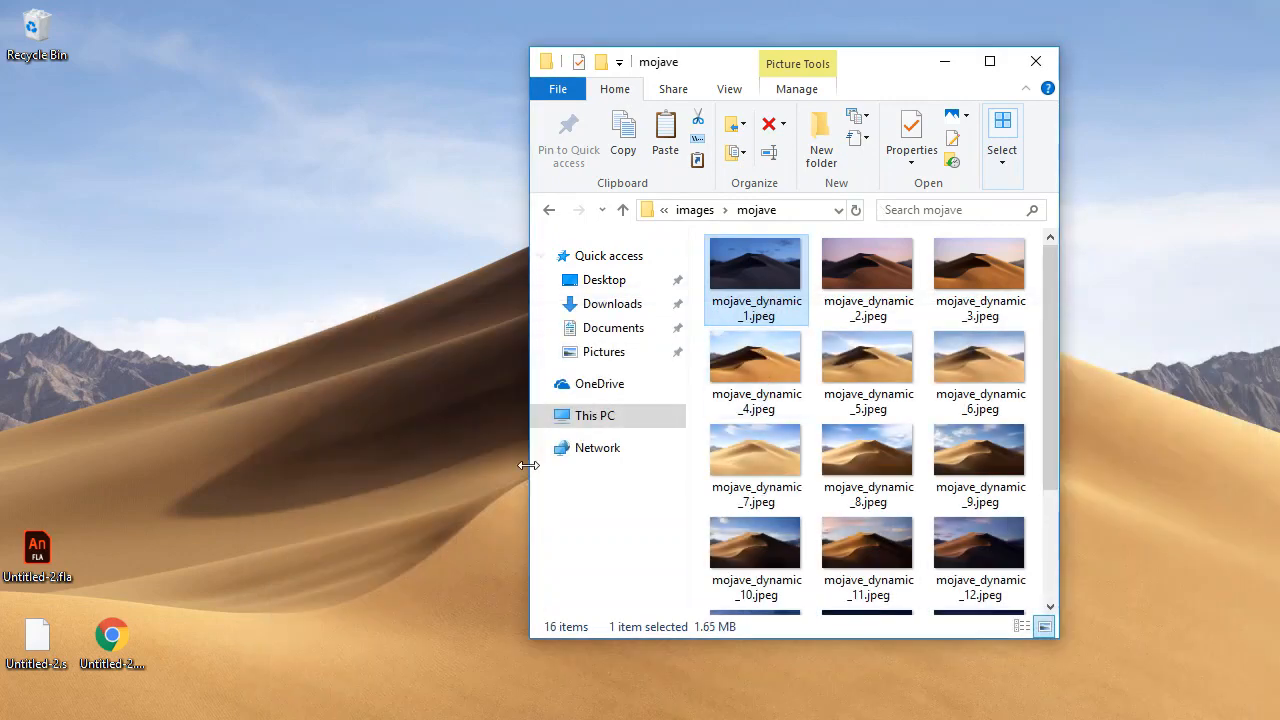
pyautogui.moveTo(416, 292)
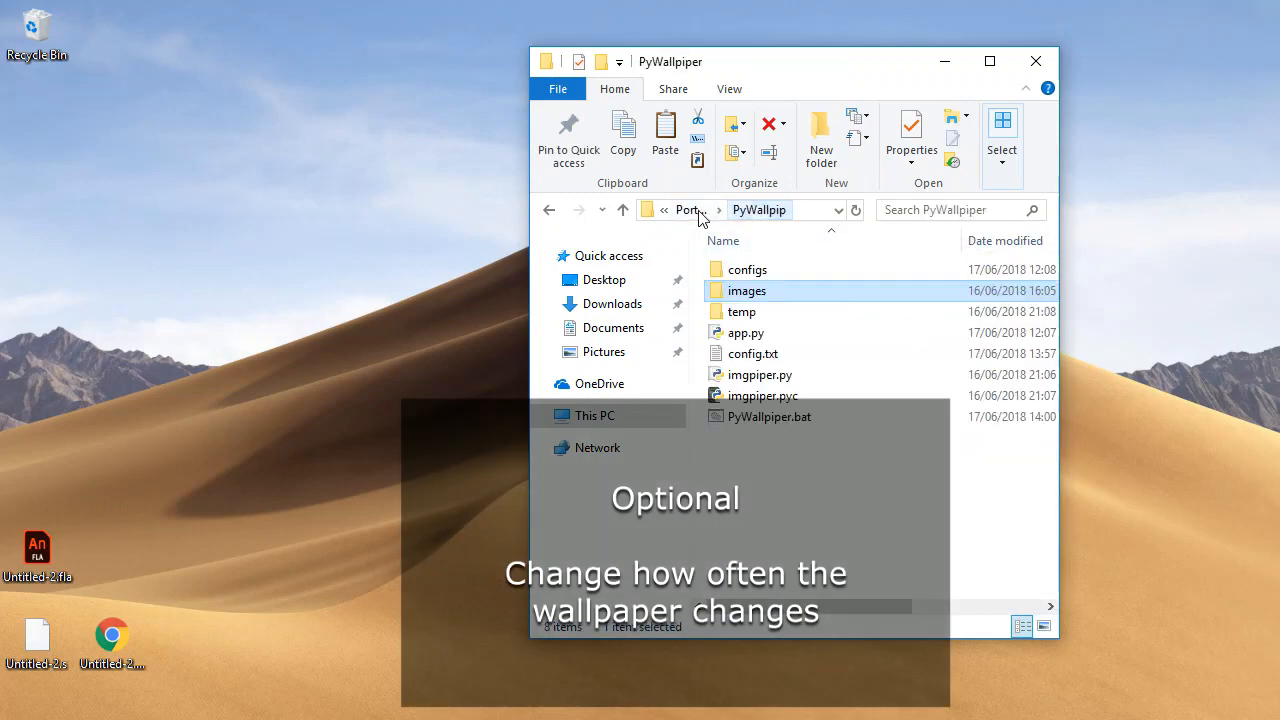
pyautogui.moveTo(752, 352)
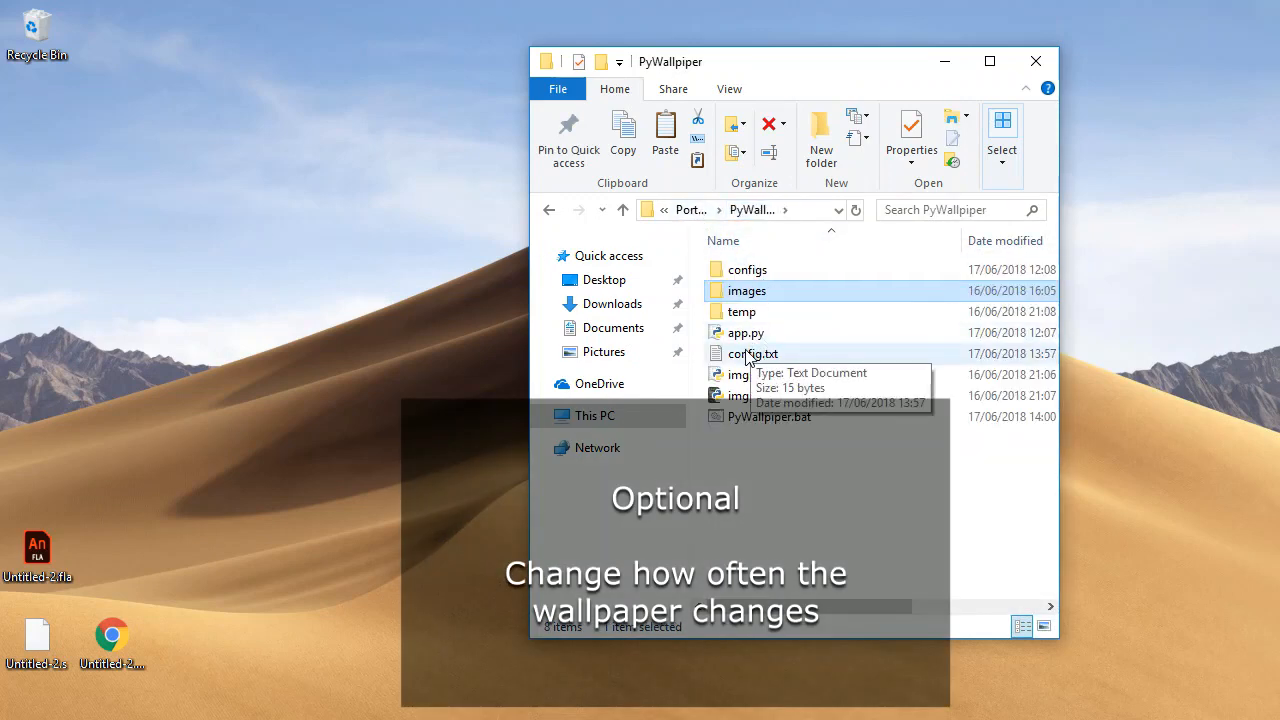
pyautogui.doubleClick(752, 352)
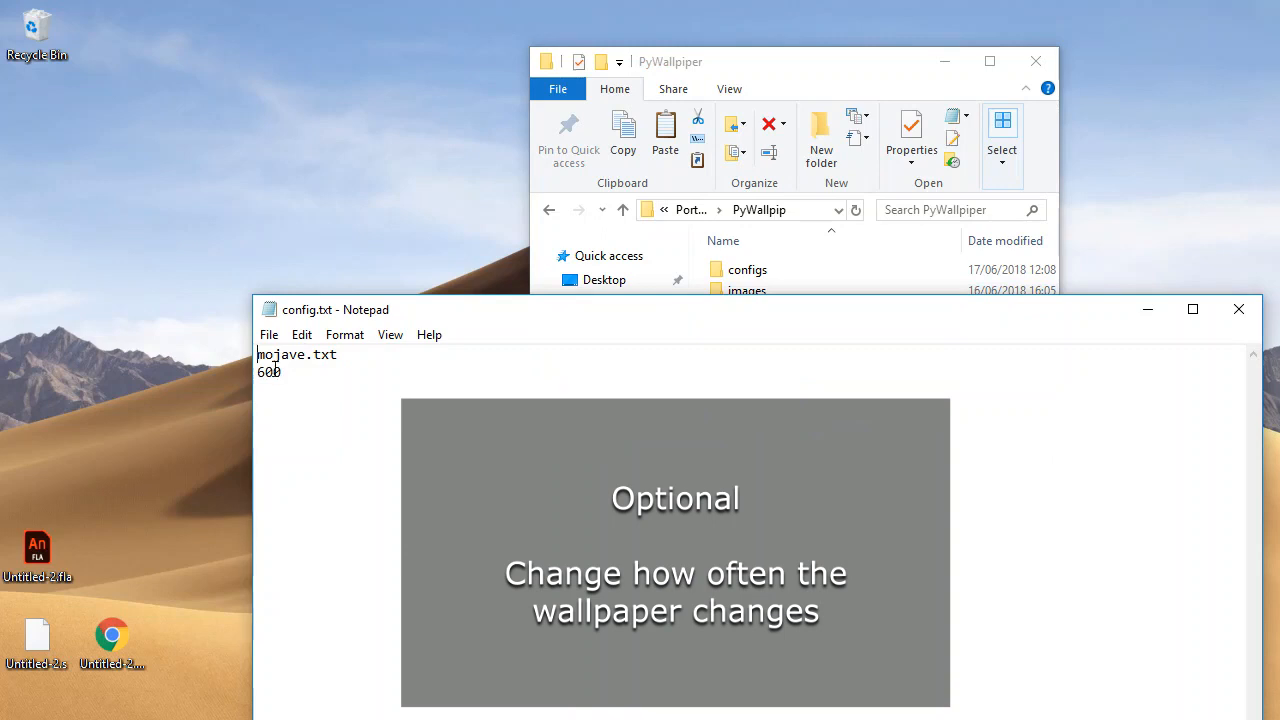
pyautogui.doubleClick(268, 370)
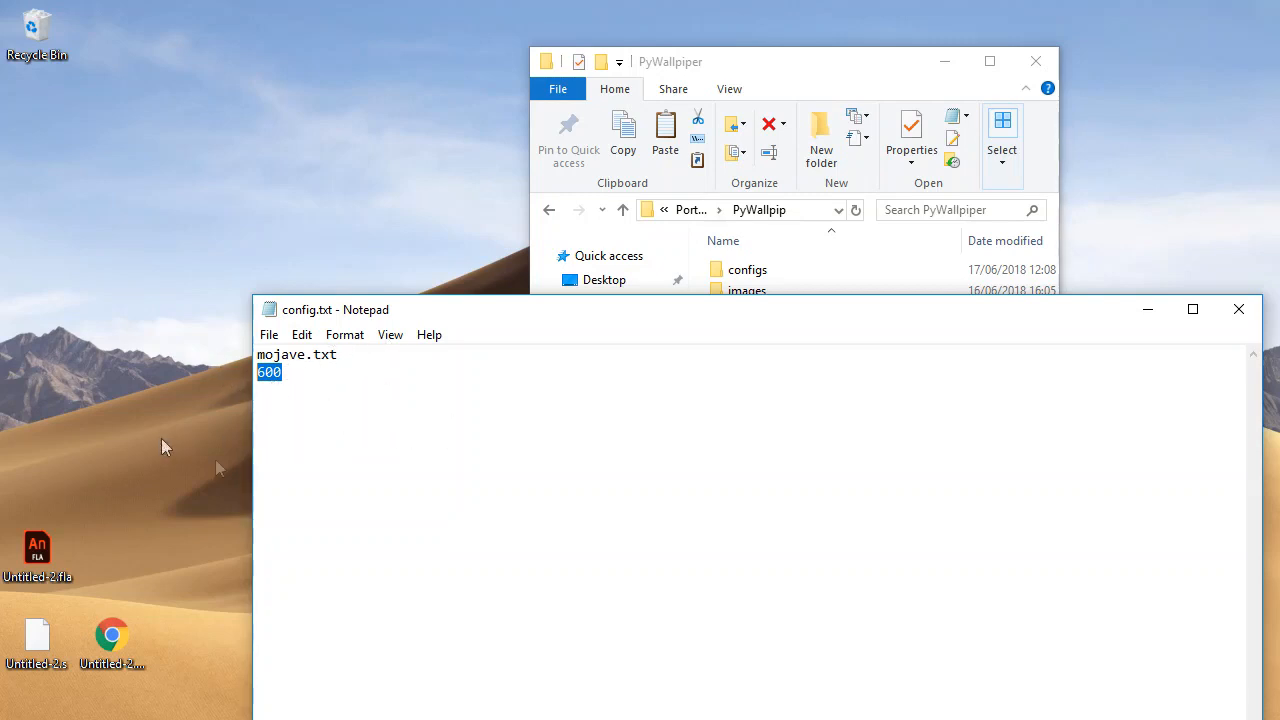
pyautogui.moveTo(372, 424)
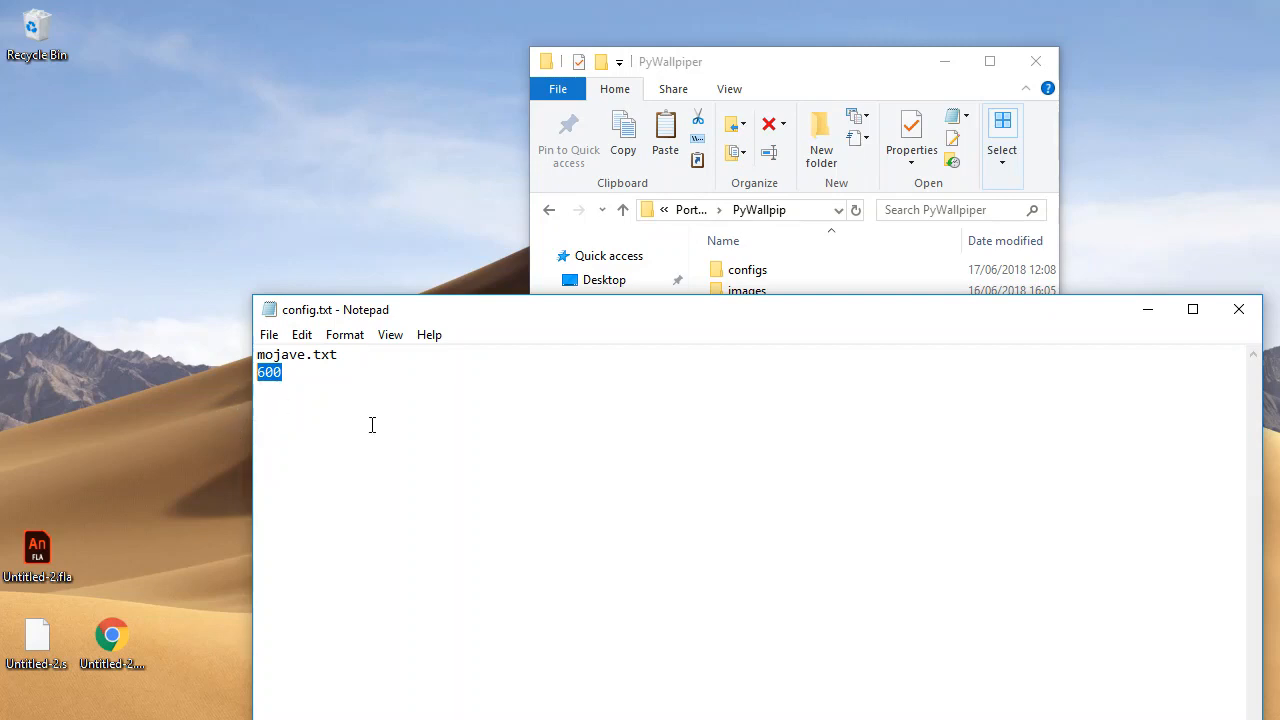
pyautogui.moveTo(252, 406)
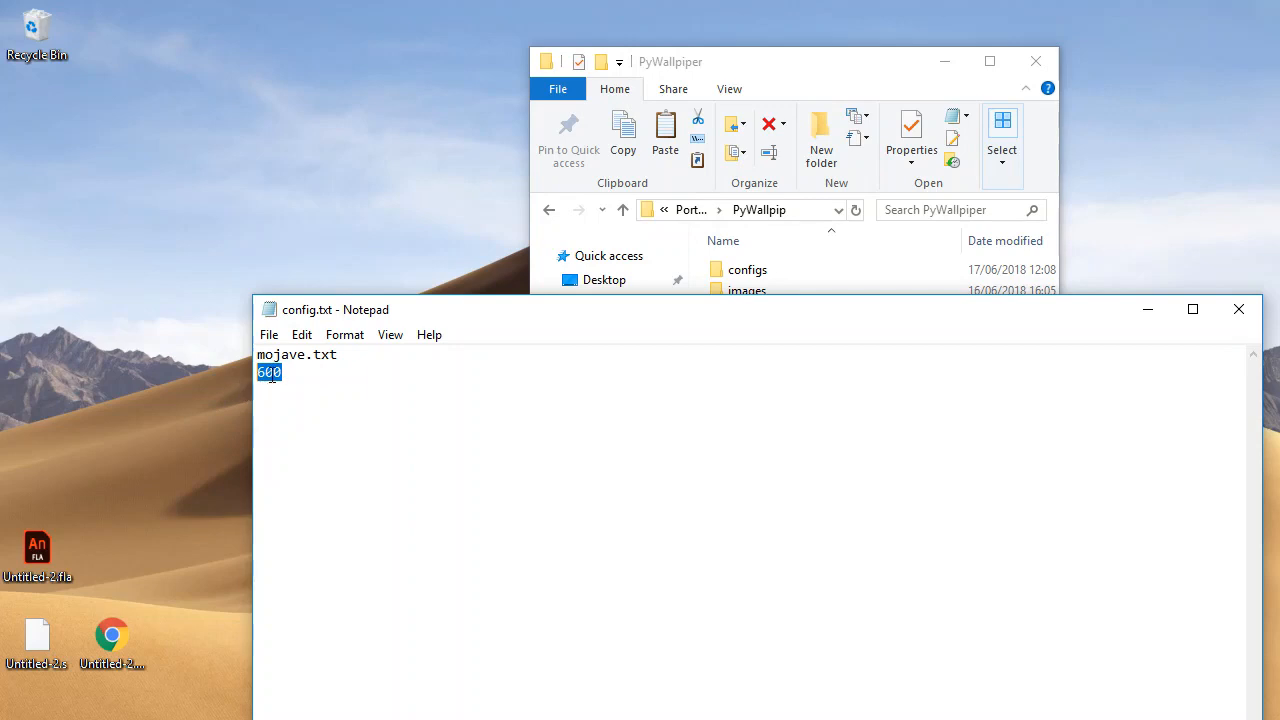
pyautogui.moveTo(390, 334)
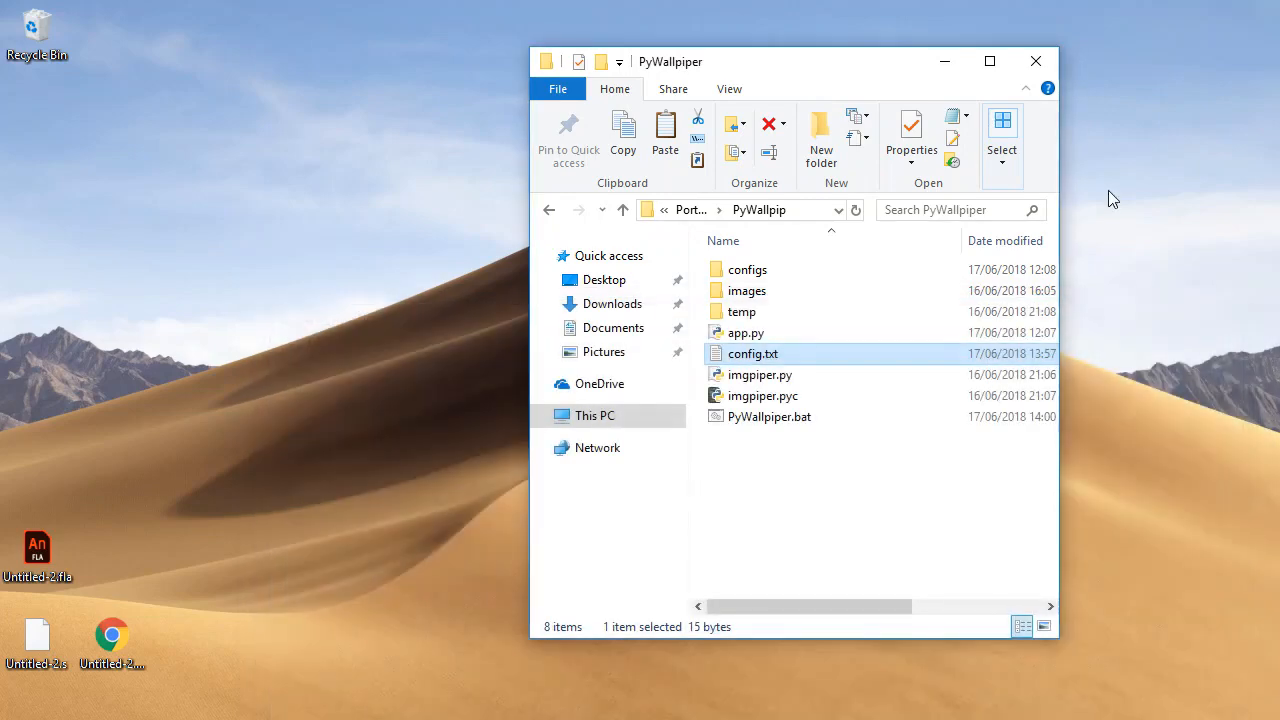
# Close the PyWallpiper folder, leaving the Mojave dune wallpaper on the desktop
pyautogui.click(1036, 60)
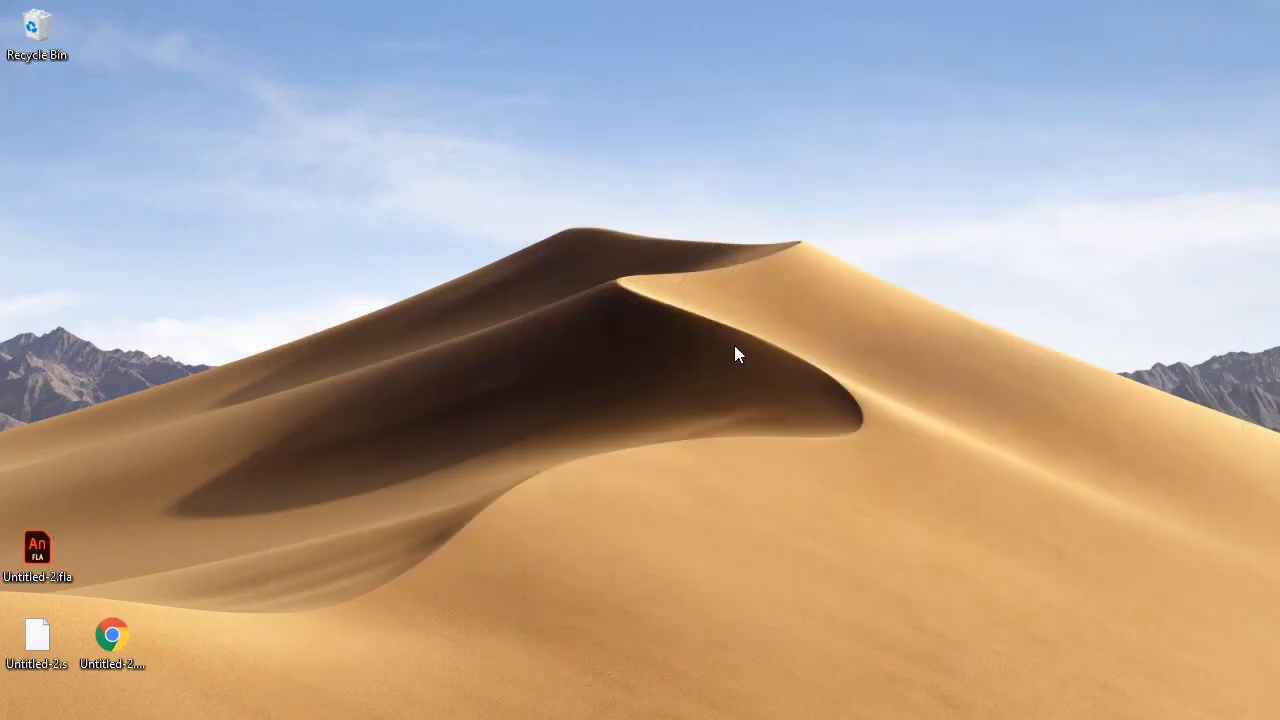
pyautogui.moveTo(648, 492)
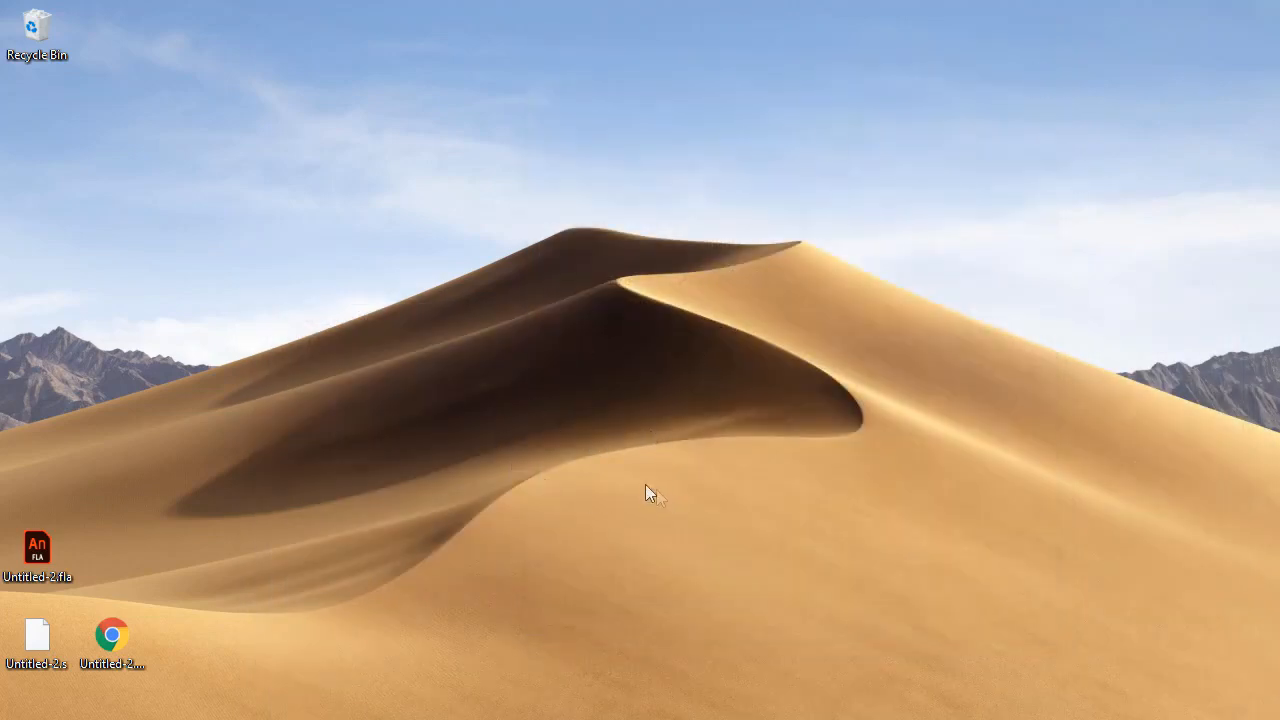
pyautogui.moveTo(548, 568)
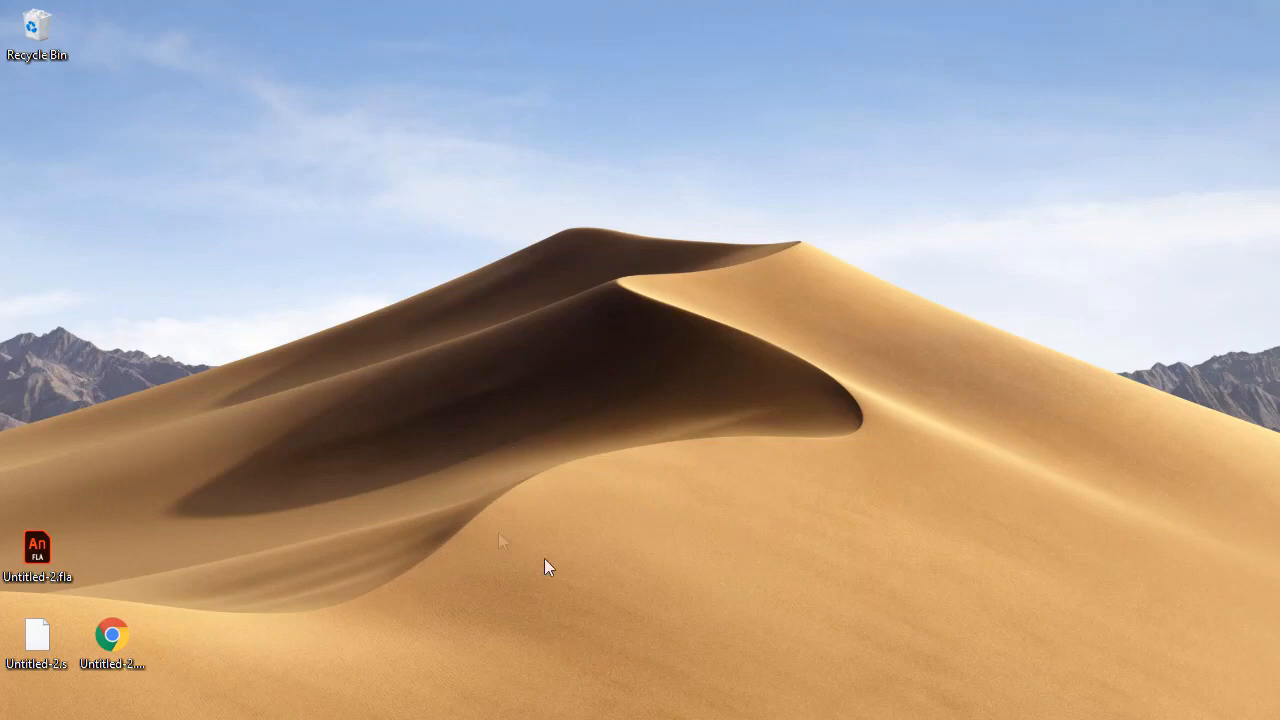
pyautogui.moveTo(640, 398)
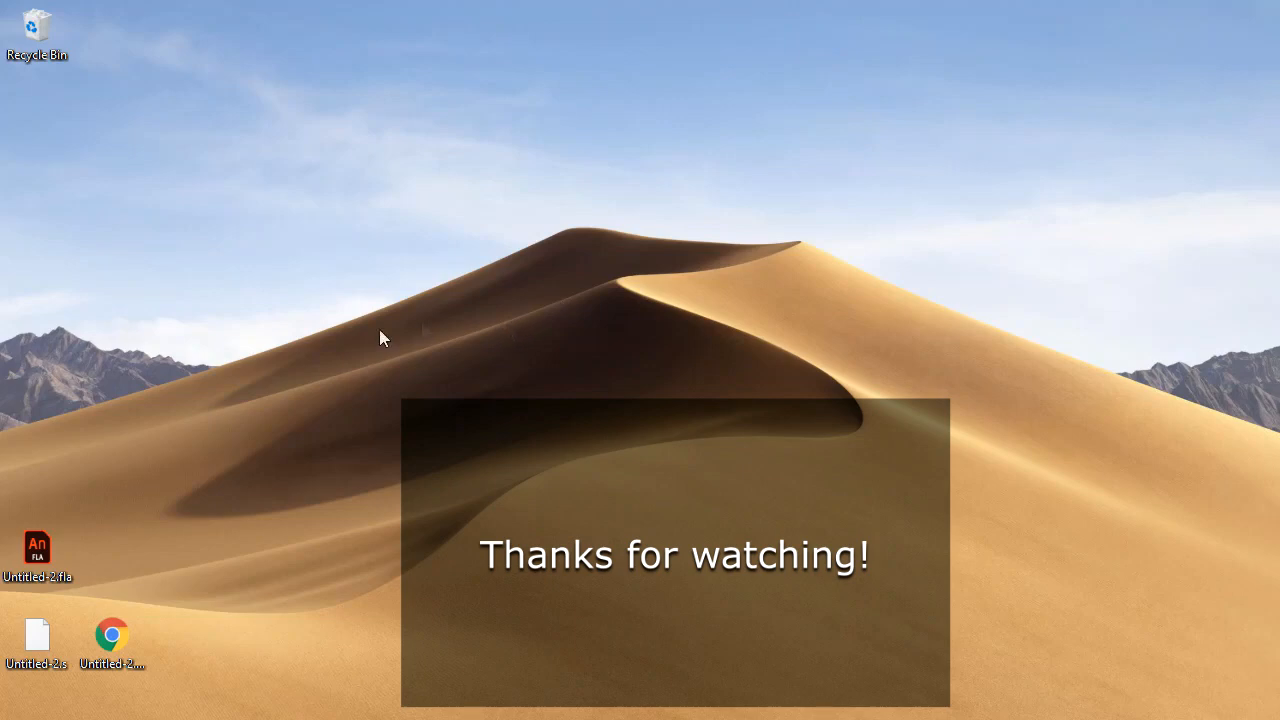
pyautogui.moveTo(516, 456)
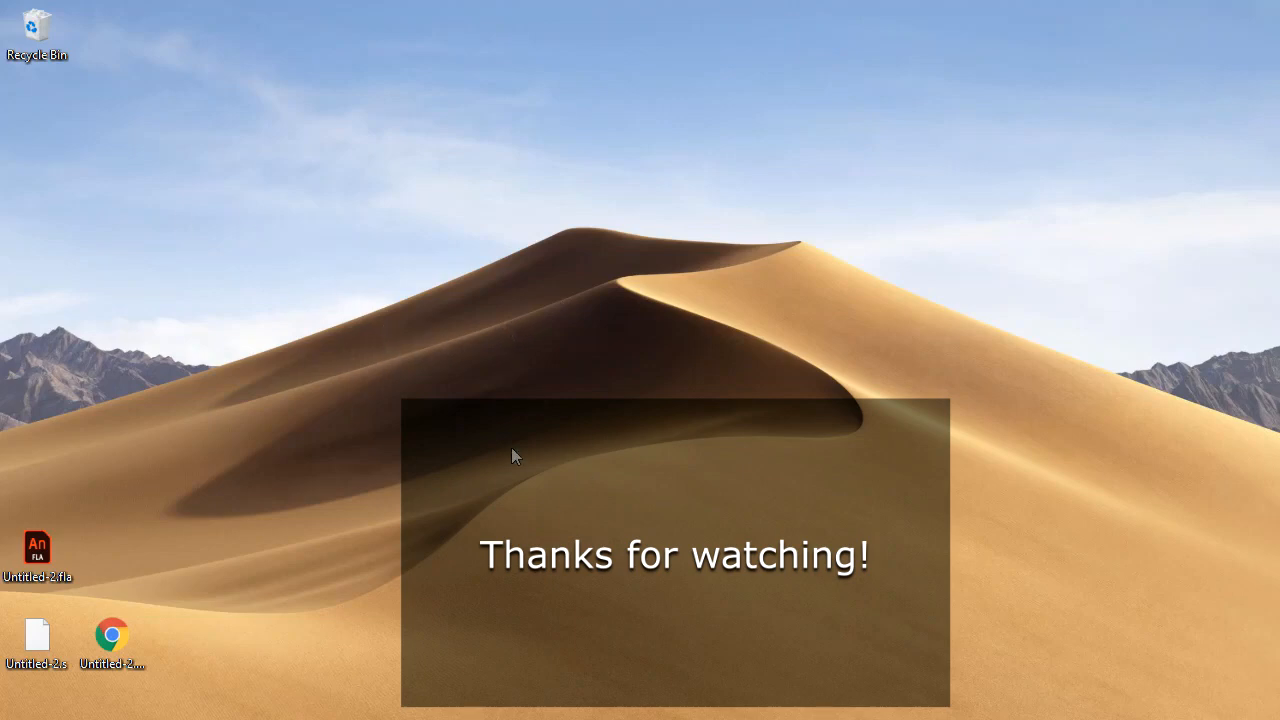
pyautogui.moveTo(362, 432)
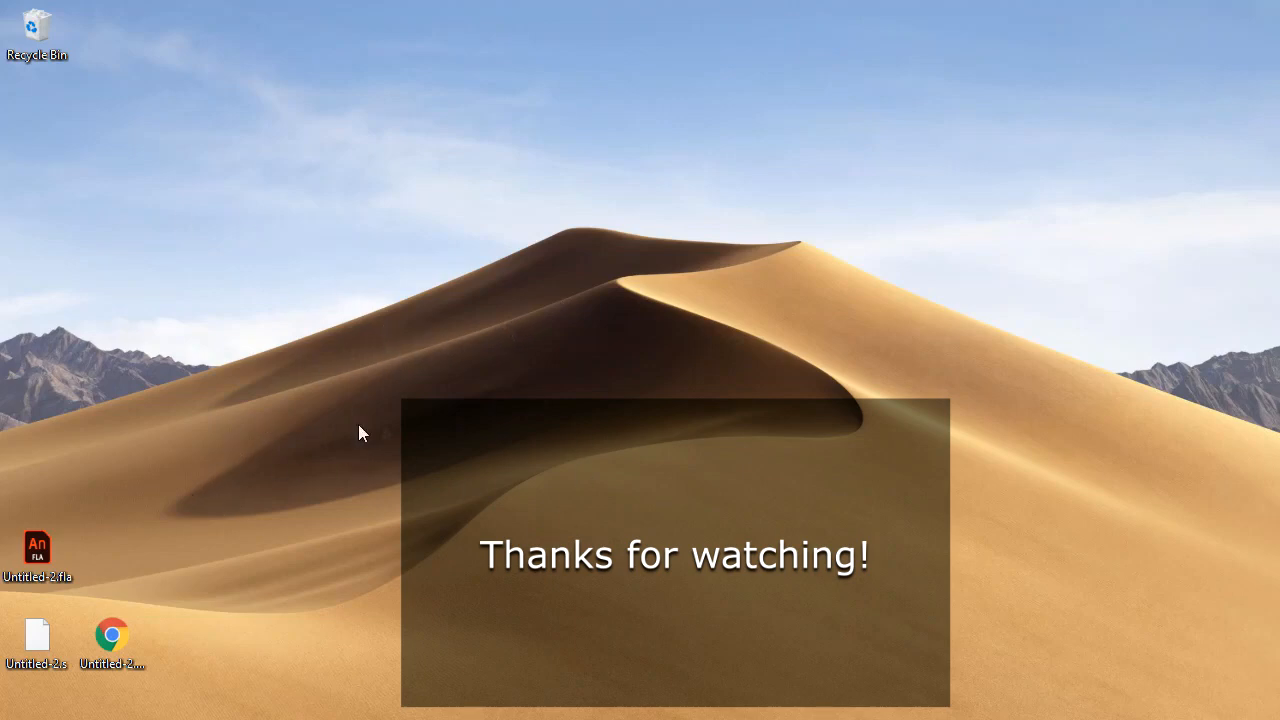